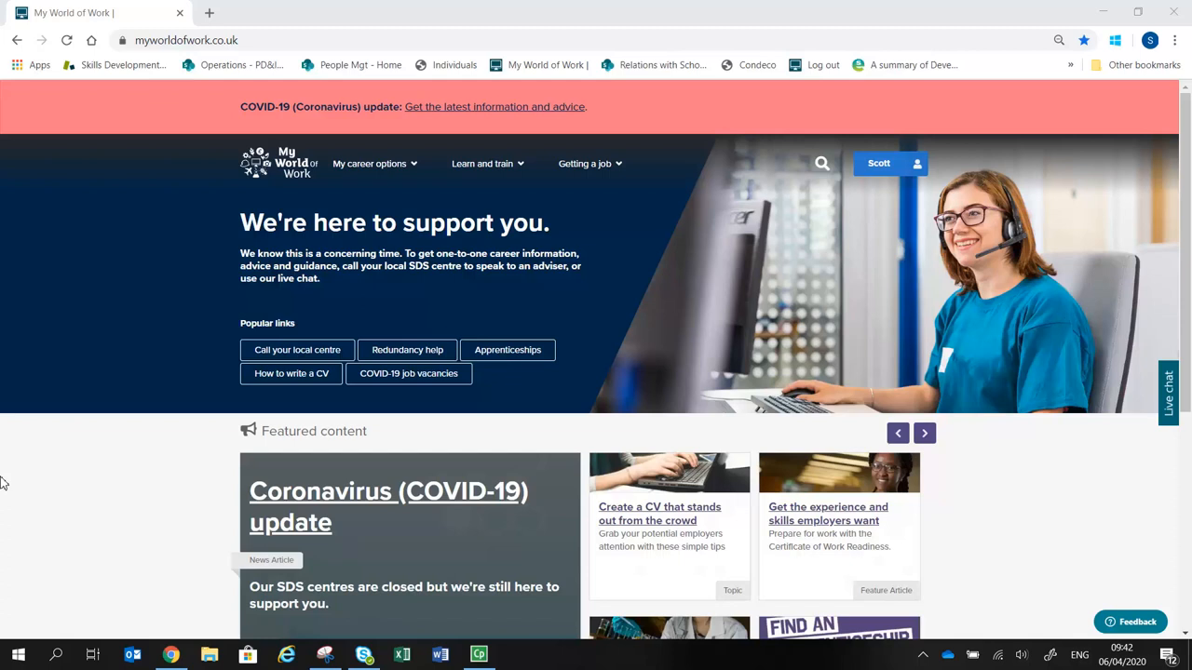
mouse_move(195, 499)
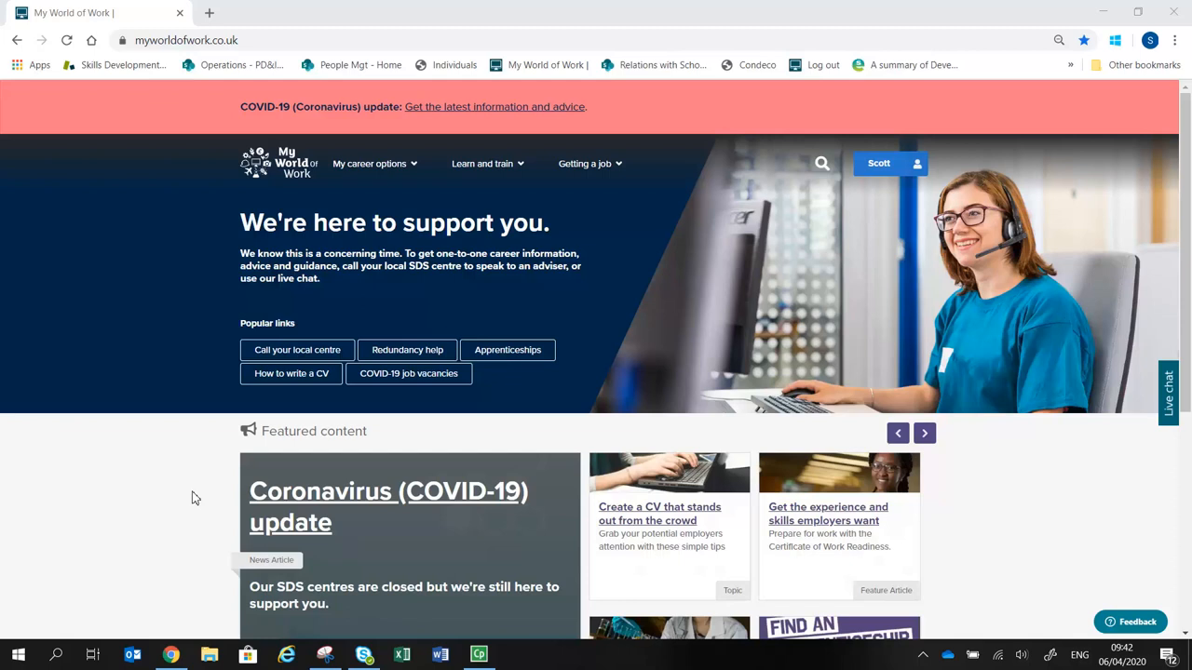
mouse_move(370, 458)
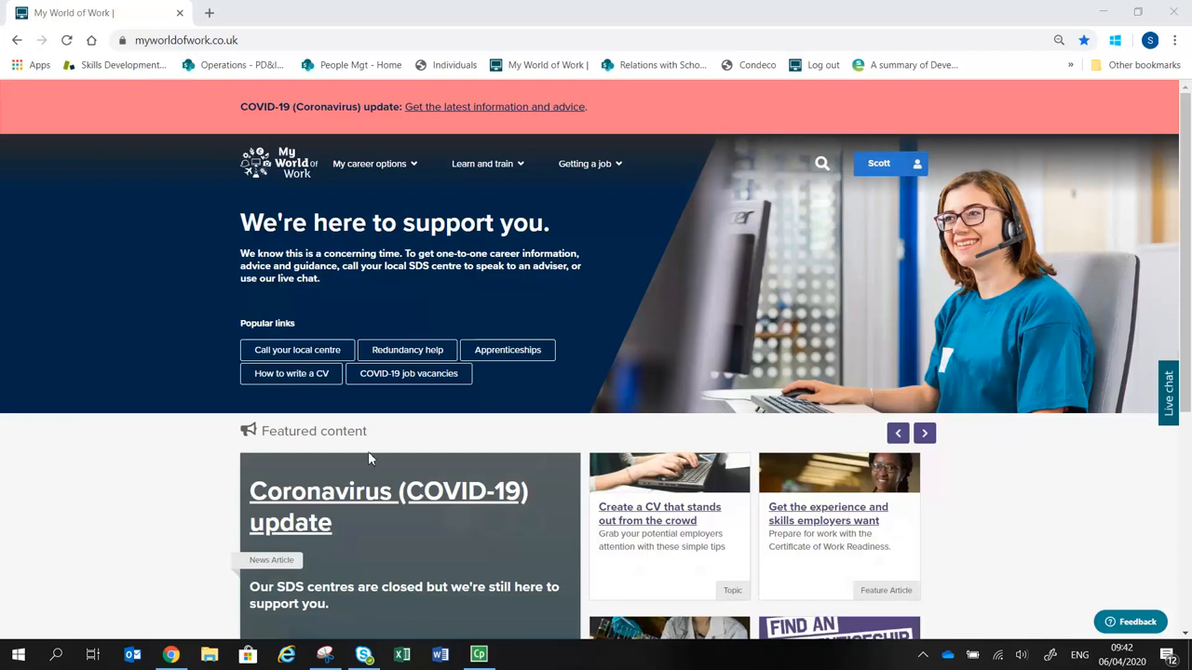
mouse_move(630, 401)
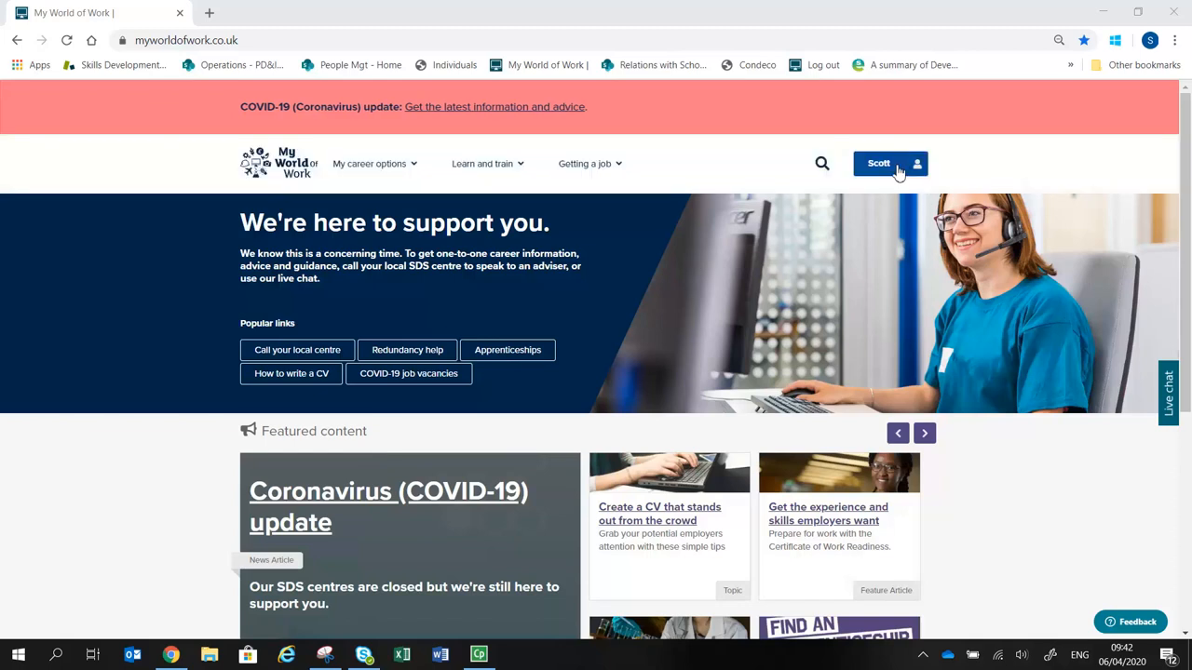
Step: Choose Account from the header's account-name dropdown to reach the overview page
left_click(889, 163)
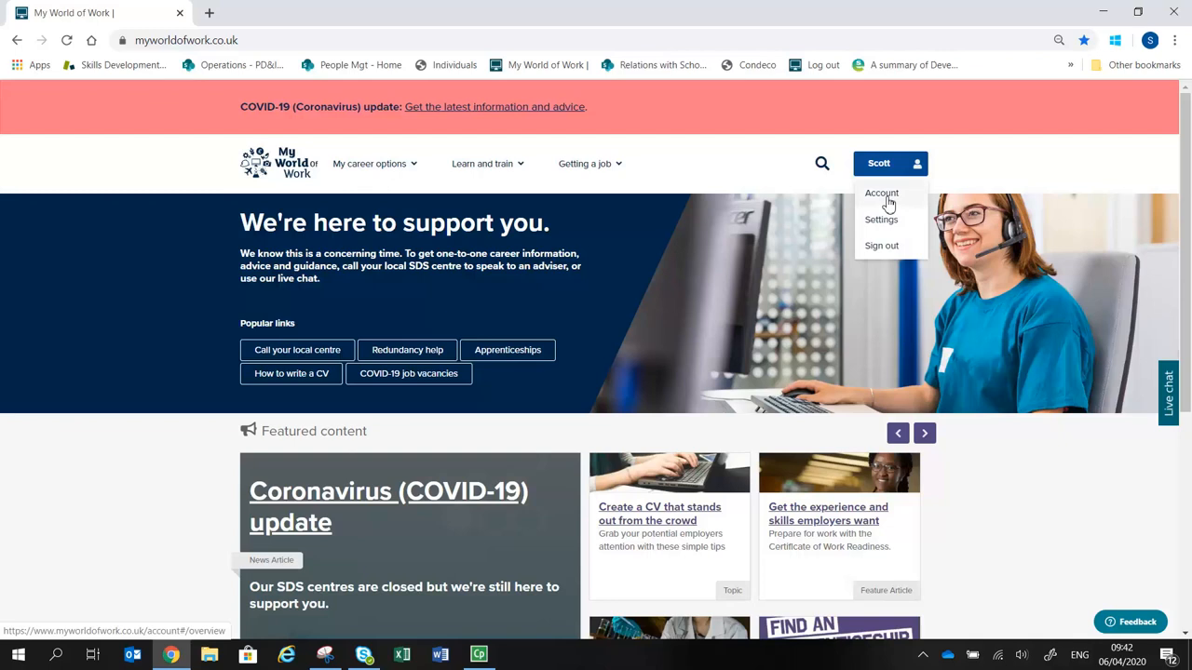
left_click(881, 193)
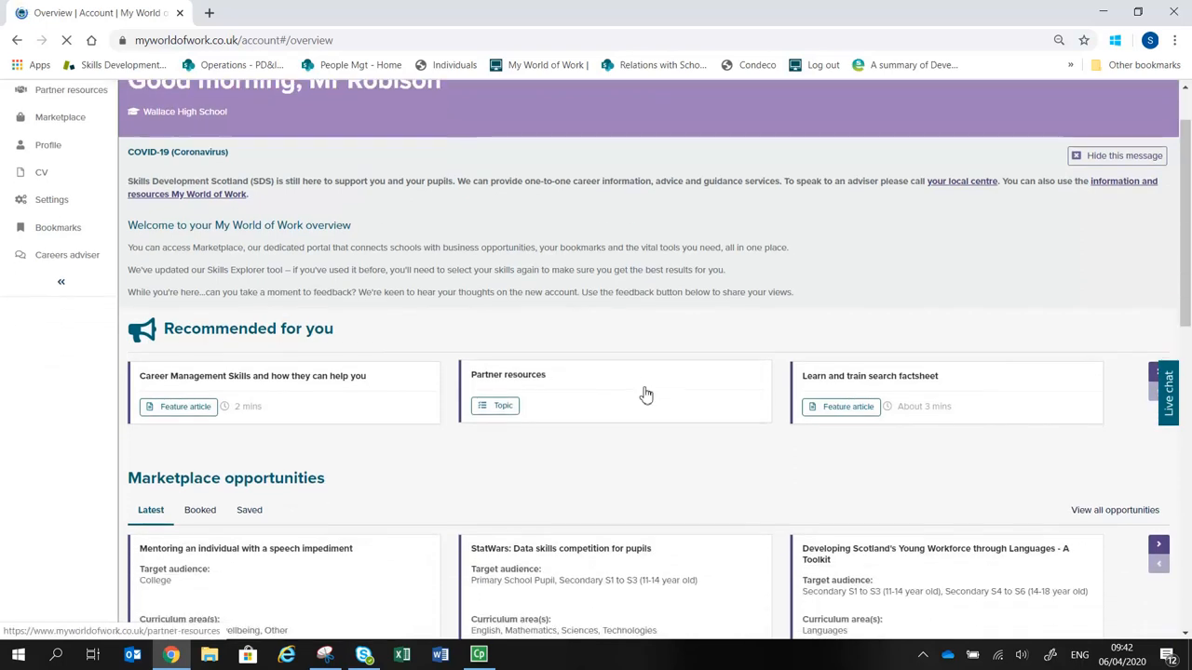
Step: Scroll the overview down to the Bookmarks, My CV(s) and Tools sections
scroll("down", 3)
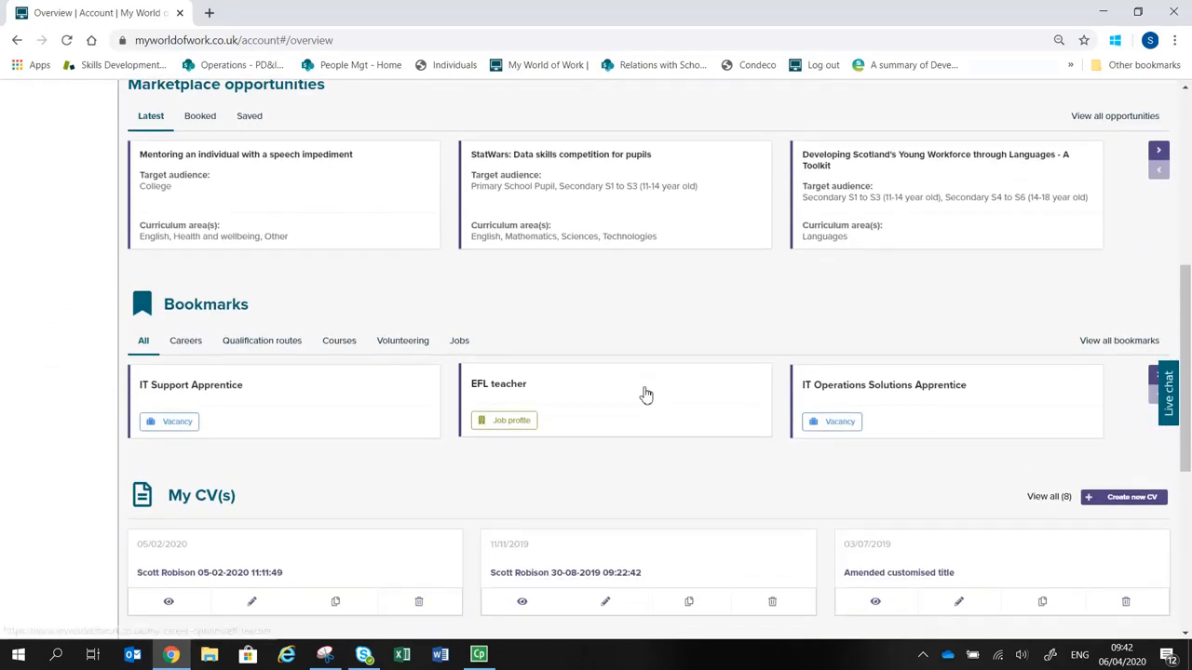
scroll("down", 3)
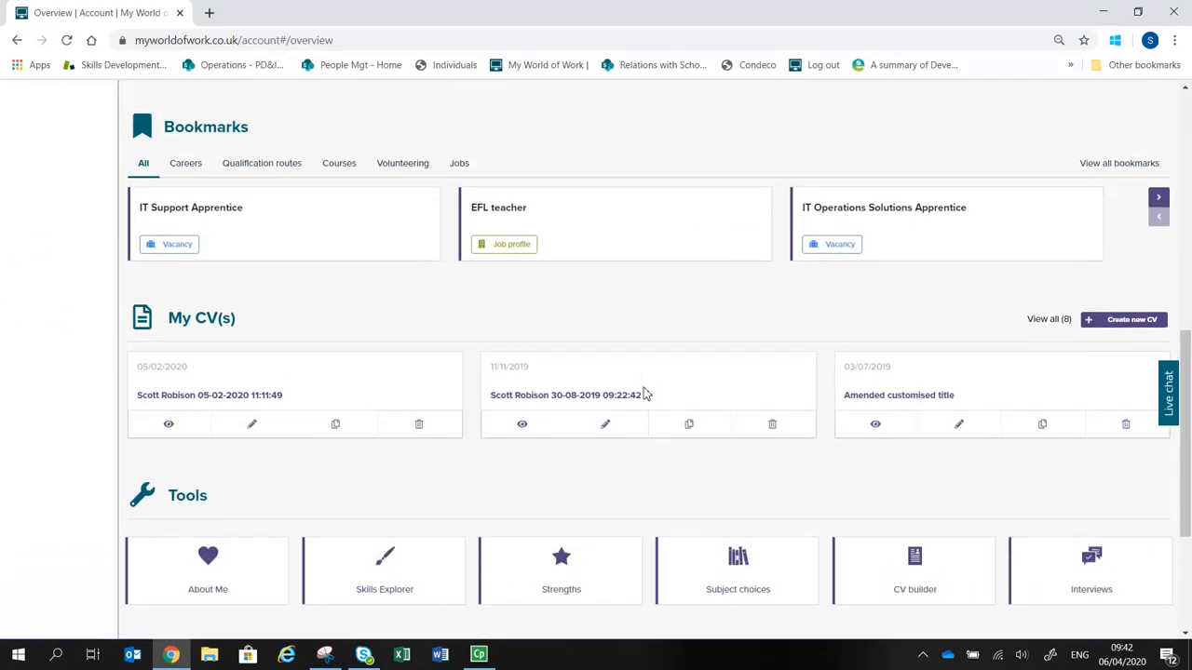
scroll("up", 3)
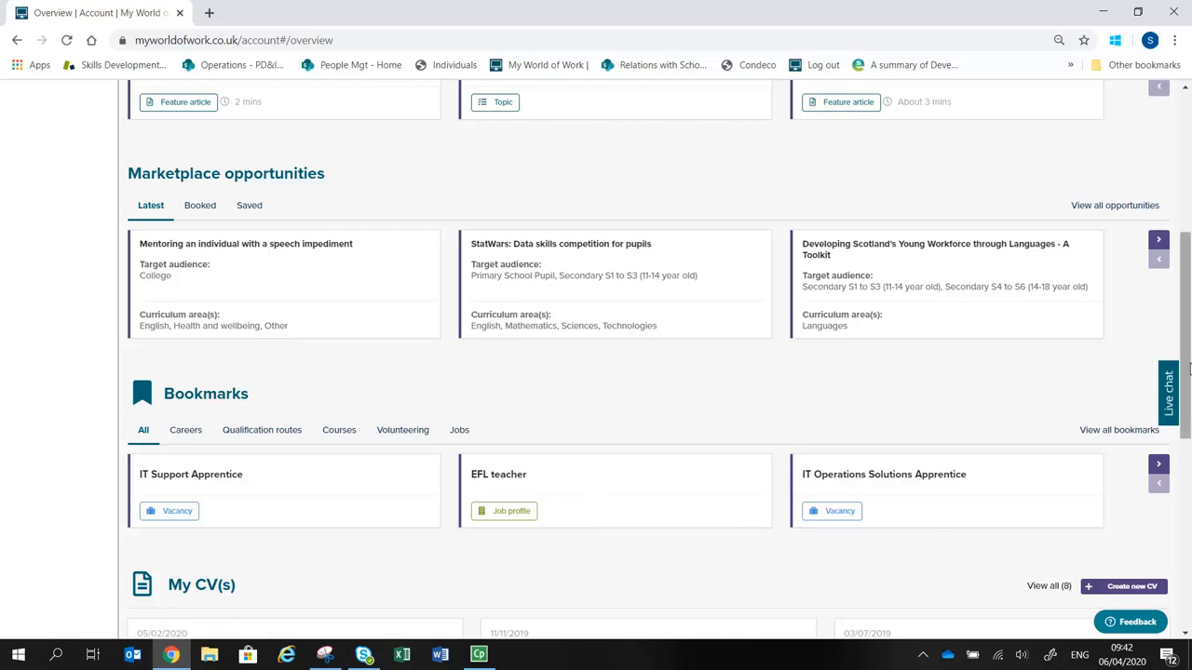
scroll("down", 3)
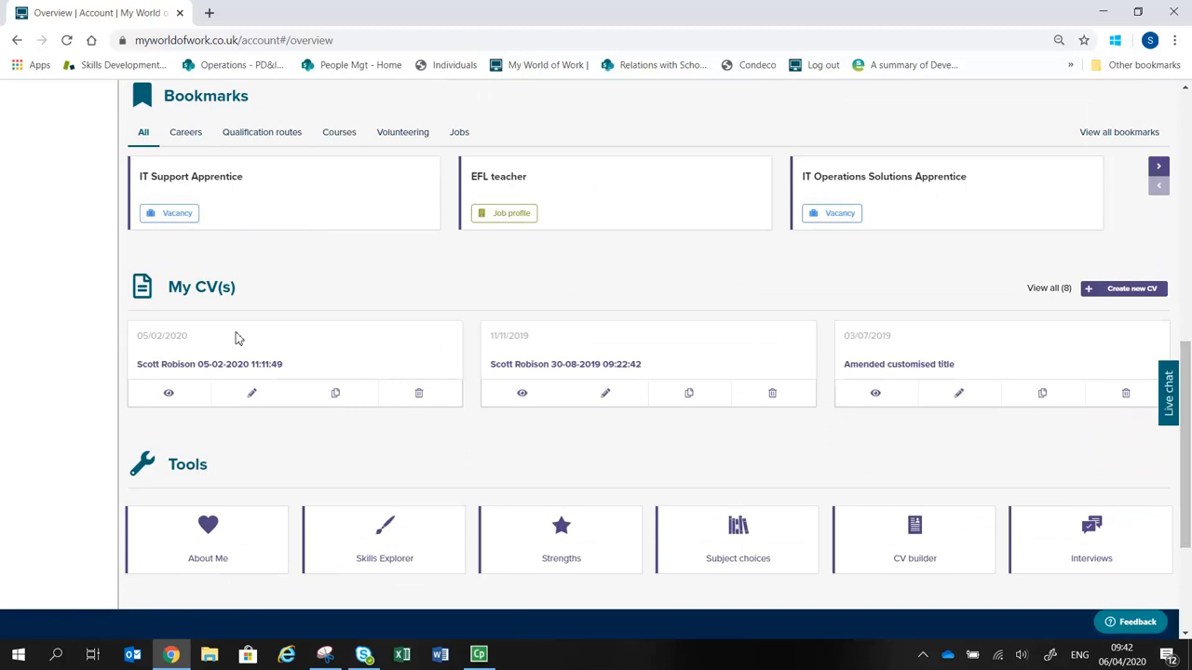
mouse_move(745, 352)
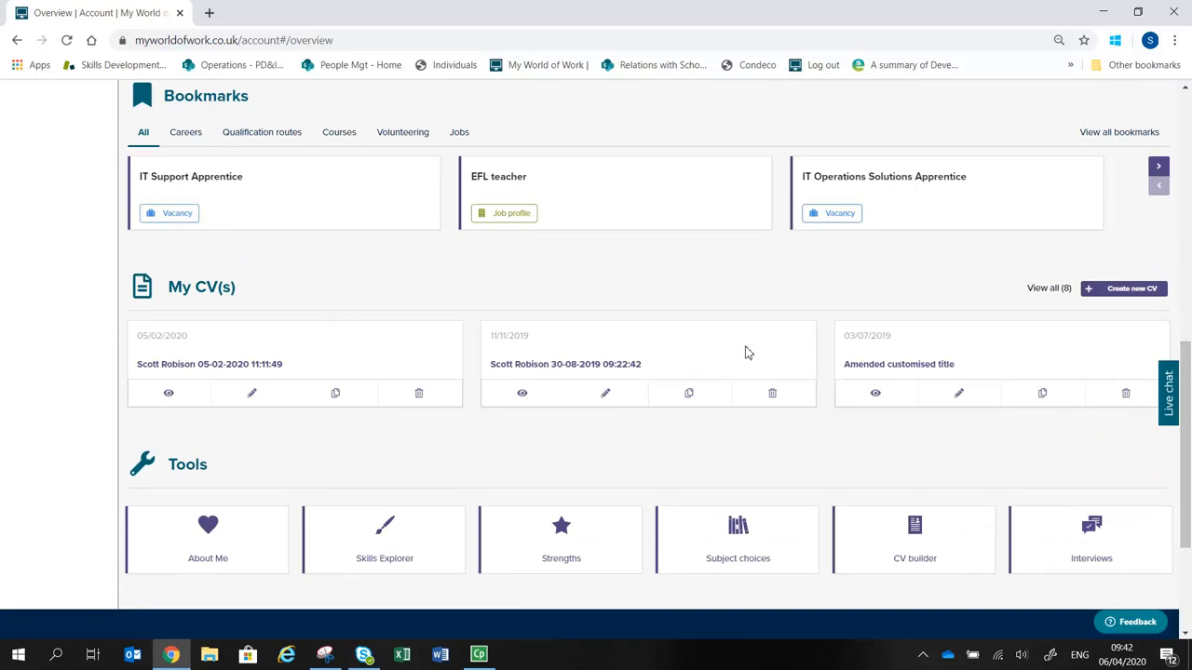
mouse_move(1049, 288)
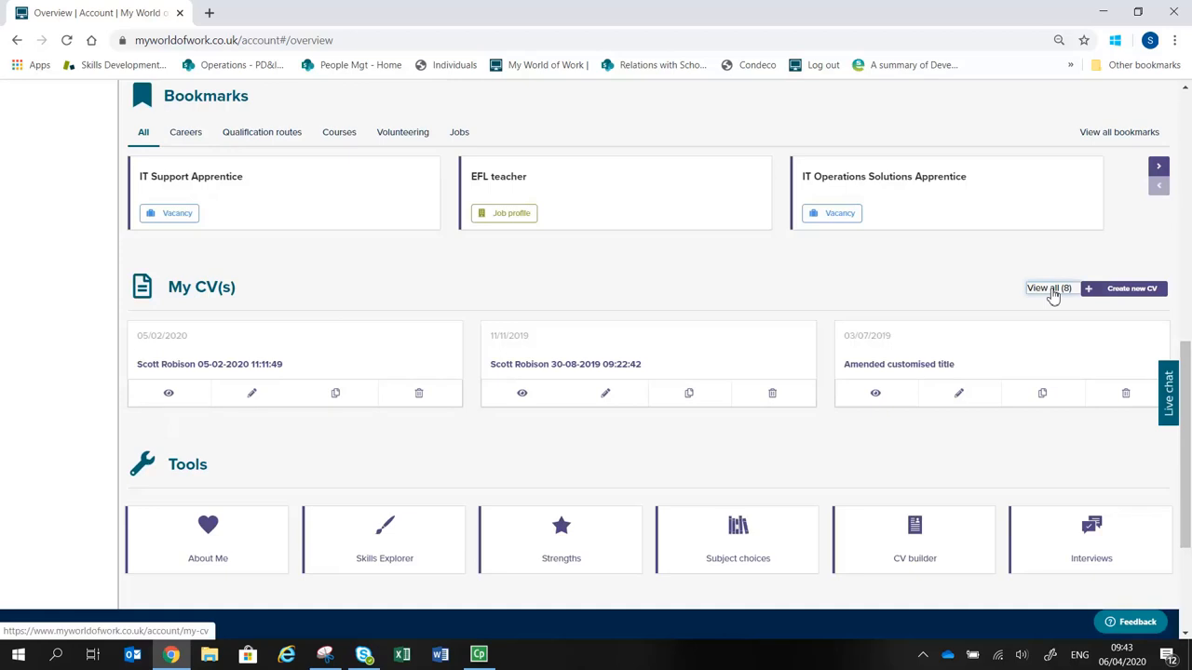
Step: Open 'View all (8)' beside My CV(s) to list every saved CV
left_click(1049, 288)
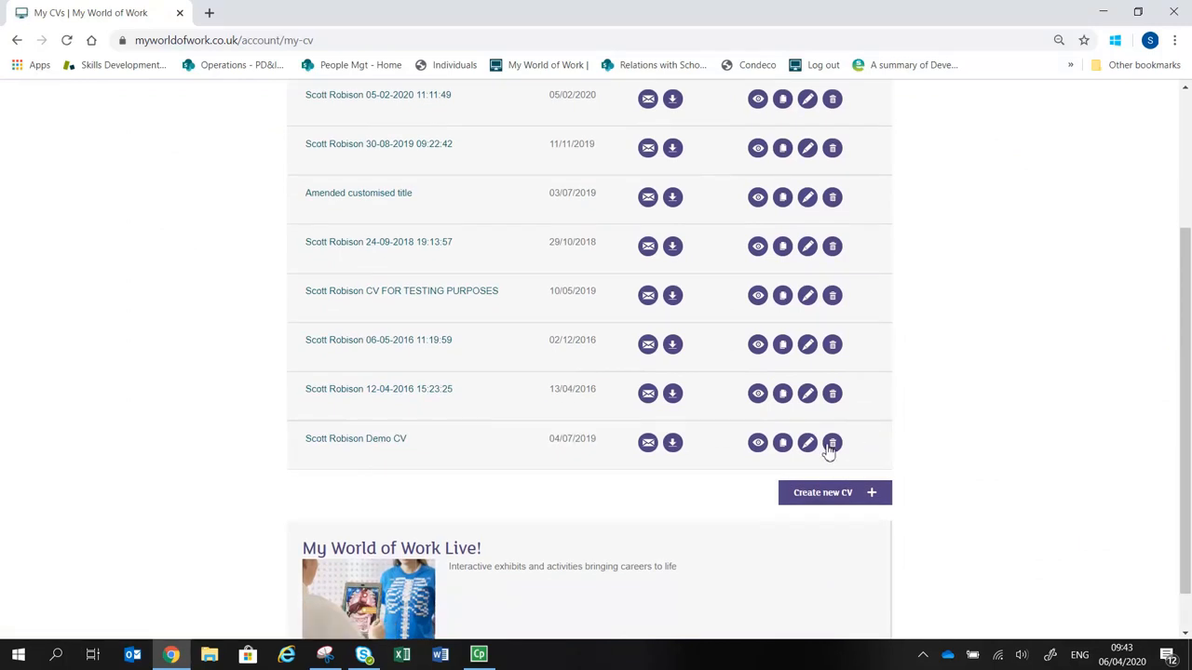
mouse_move(822, 492)
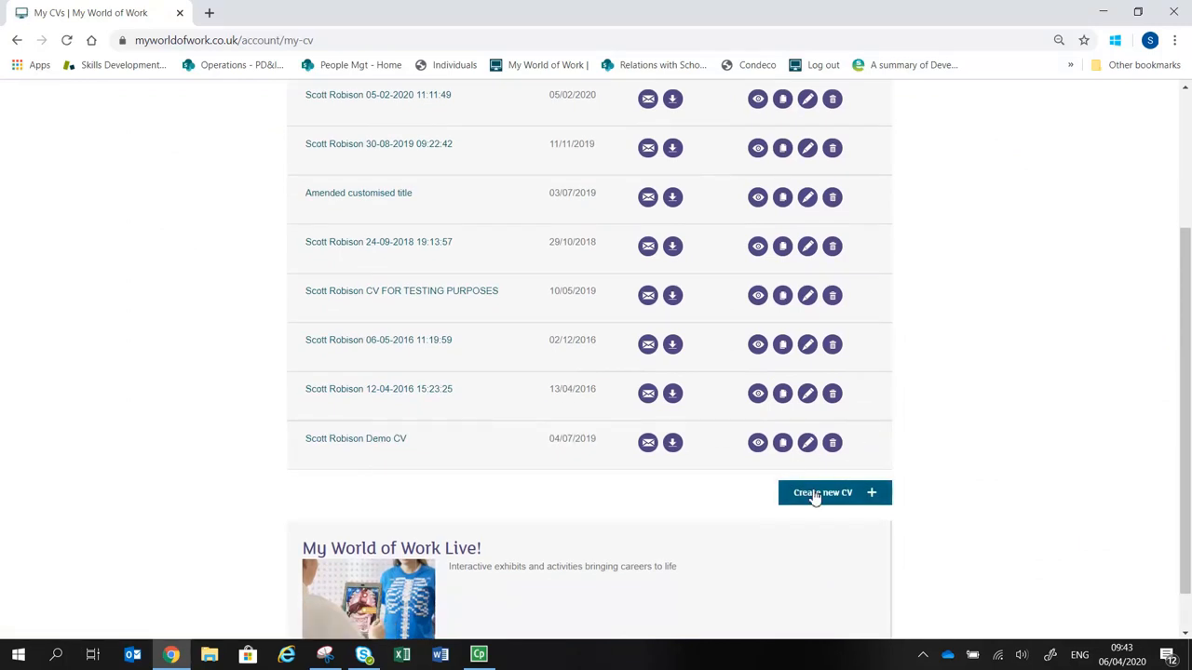
mouse_move(1187, 386)
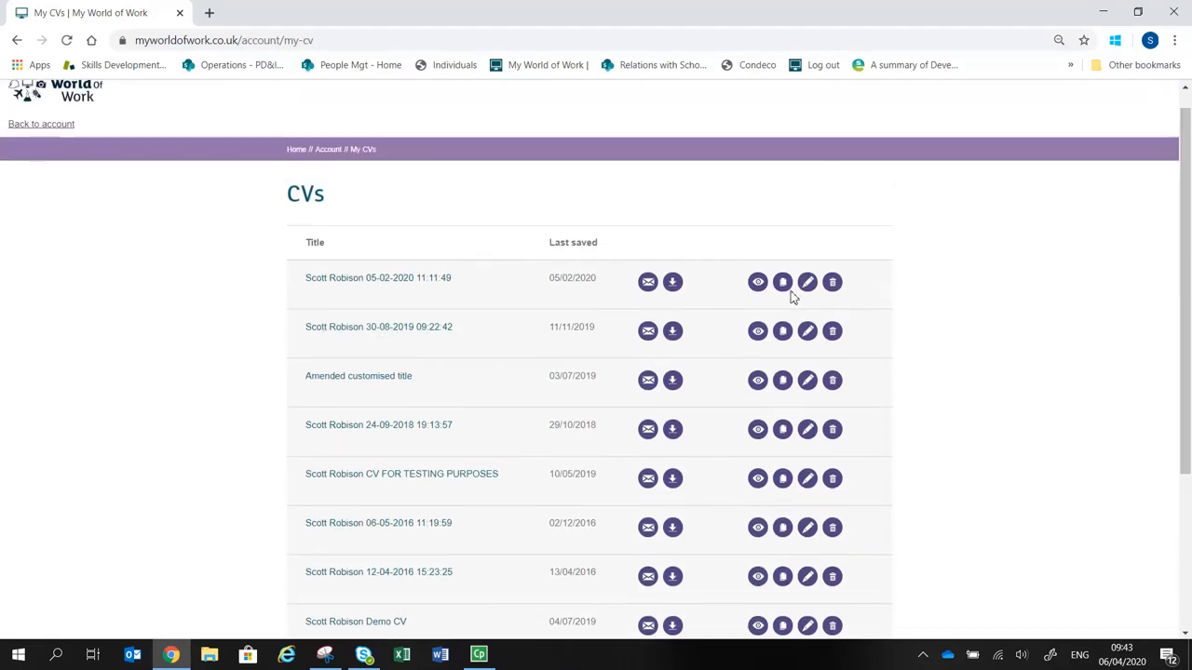
mouse_move(782, 283)
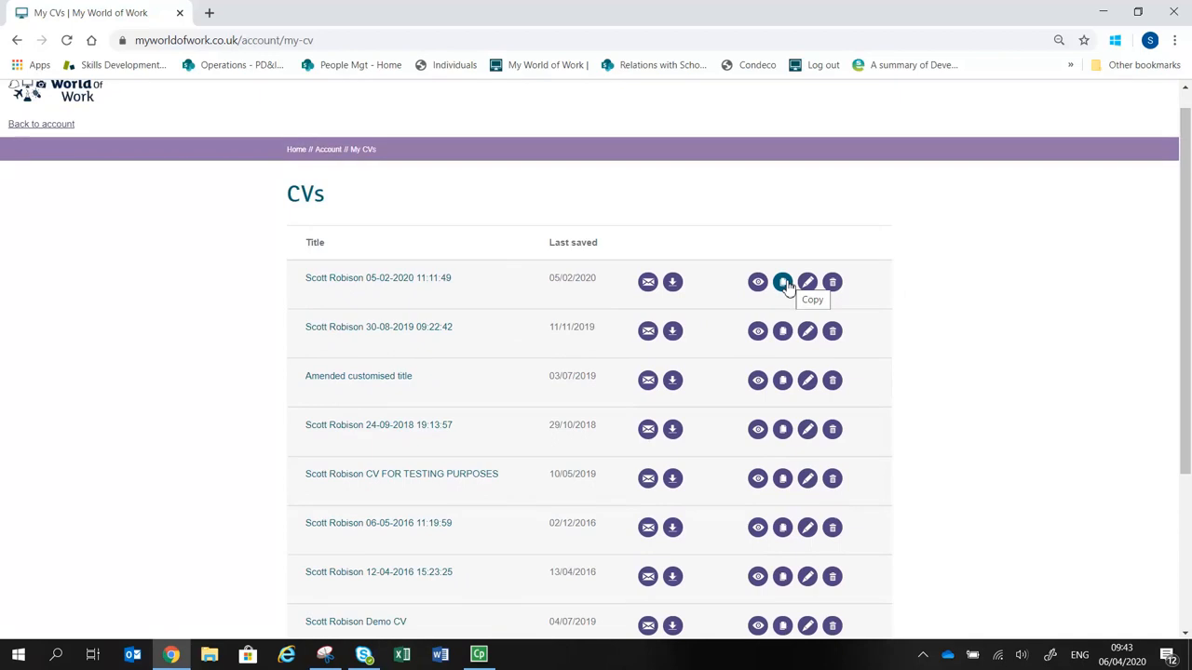
mouse_move(807, 282)
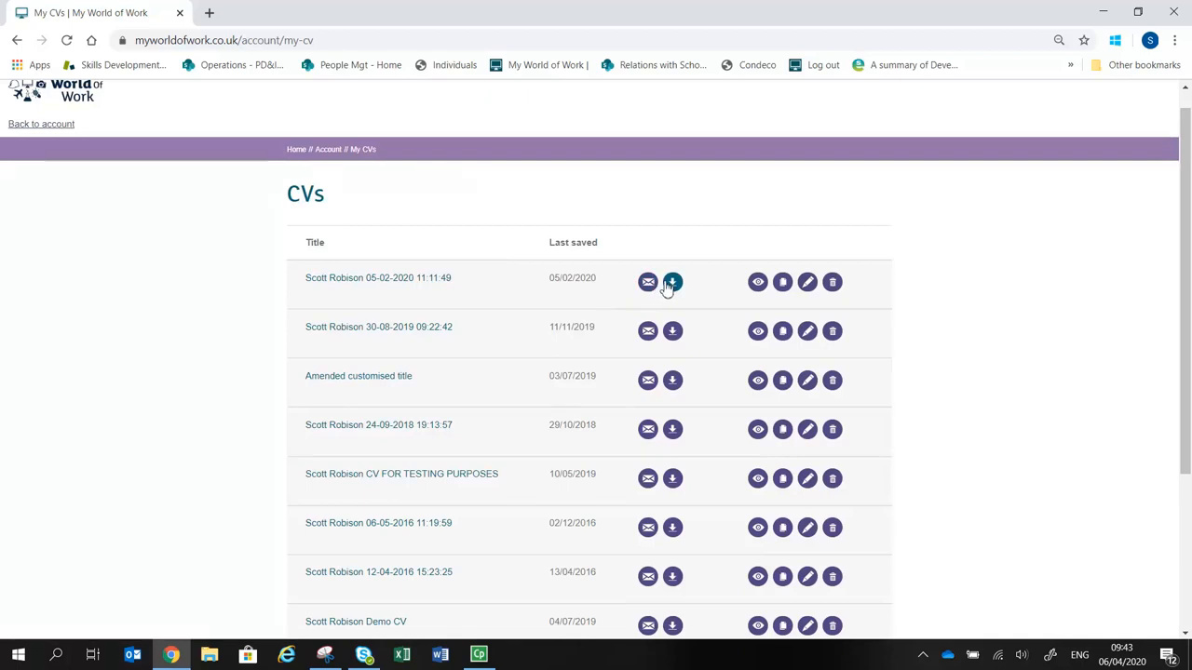
mouse_move(673, 282)
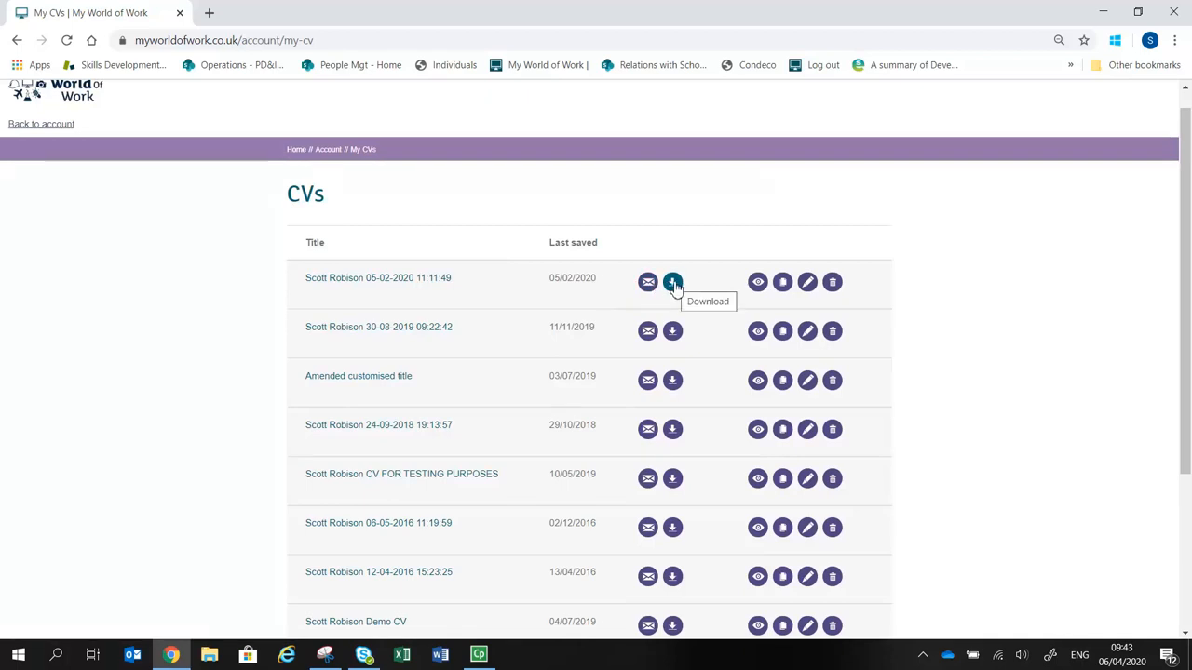
mouse_move(721, 241)
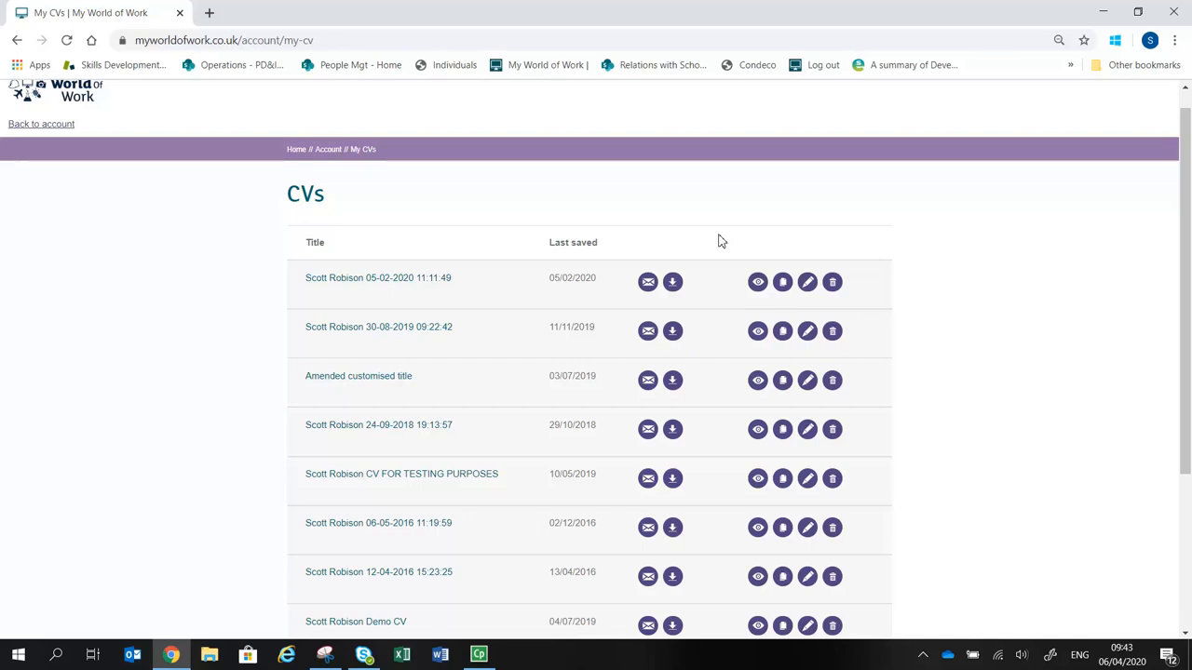
mouse_move(28, 51)
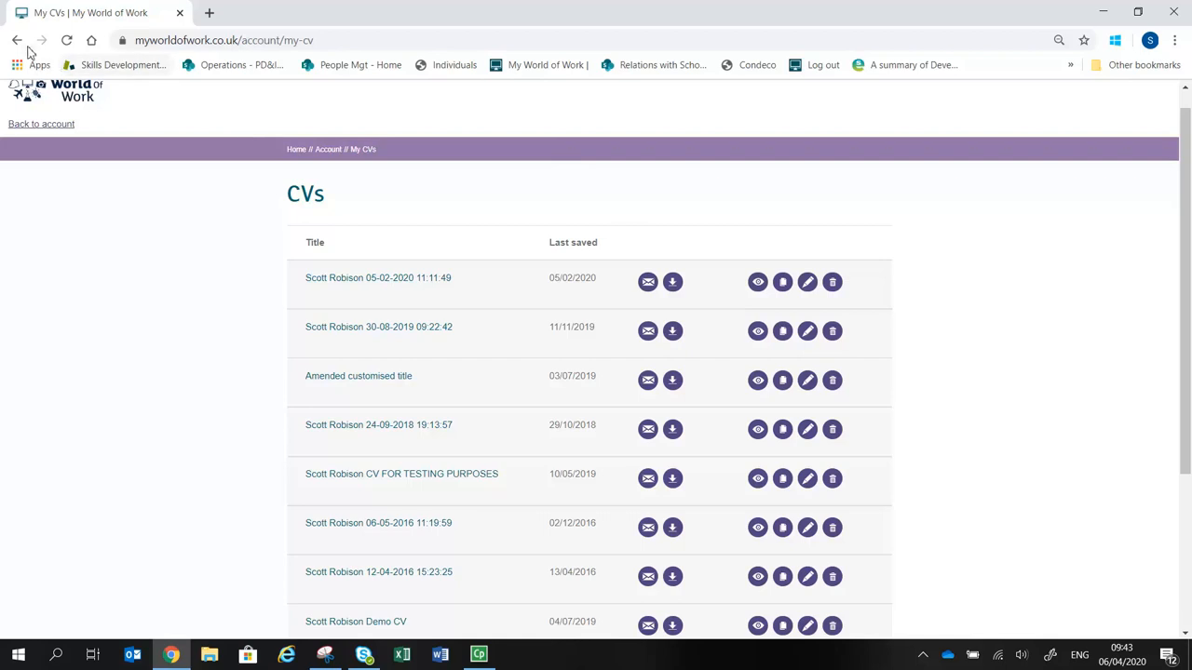
Step: Return to the account Overview to see the CV and Tools sections again
left_click(41, 124)
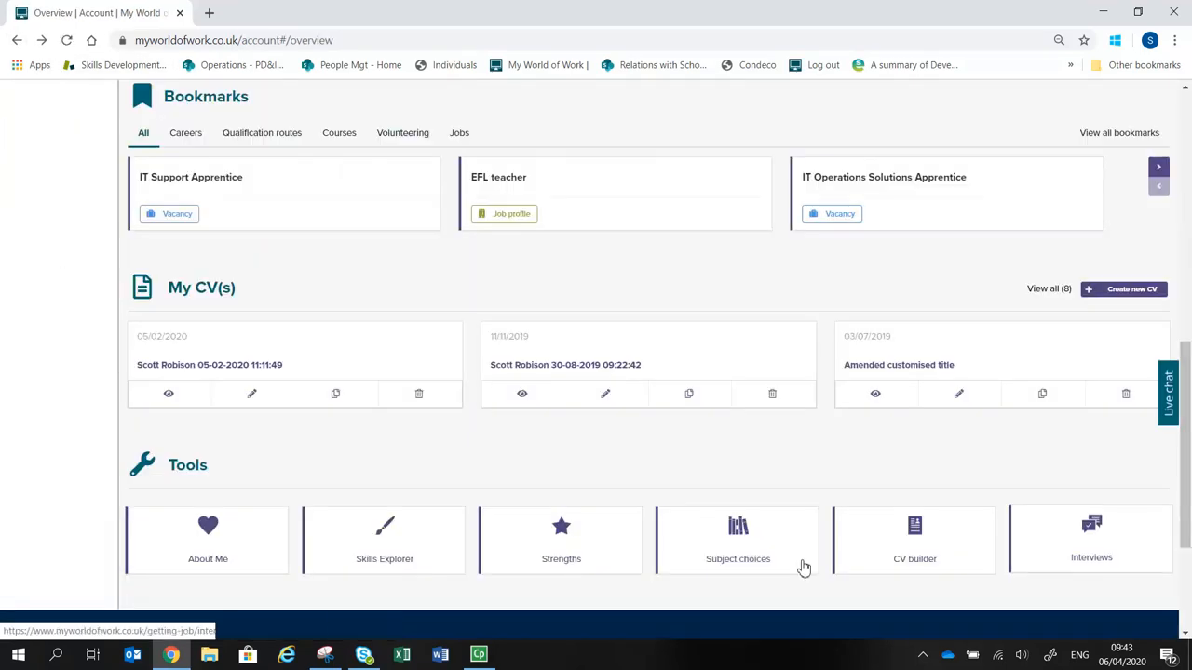
mouse_move(410, 556)
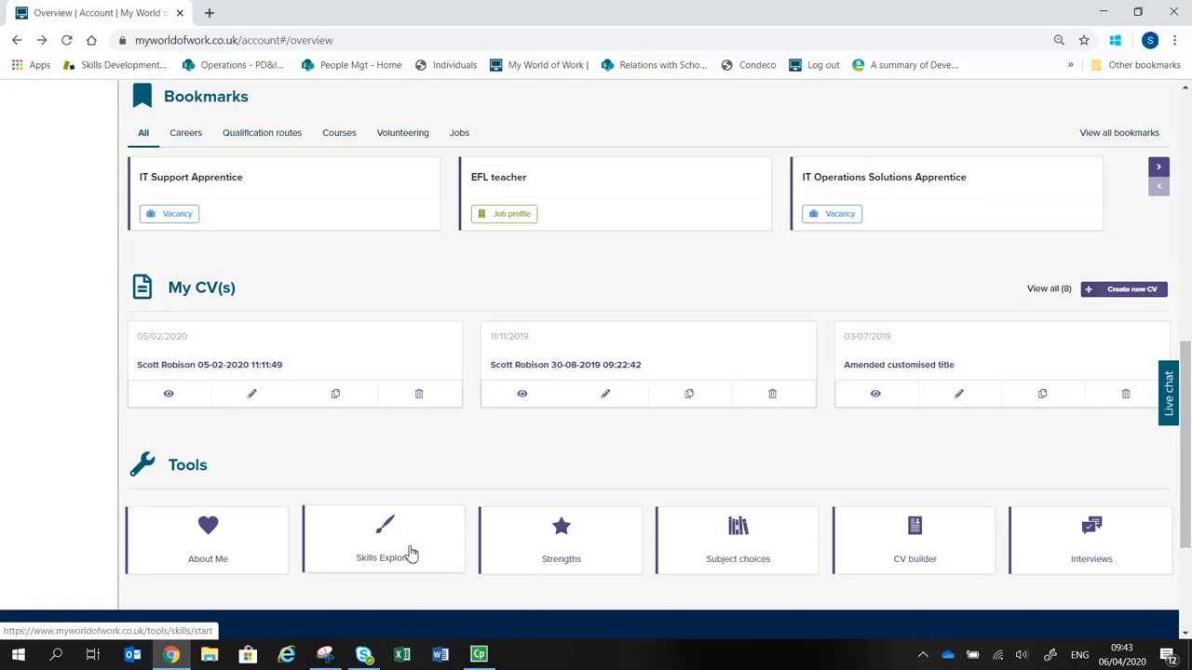
mouse_move(240, 543)
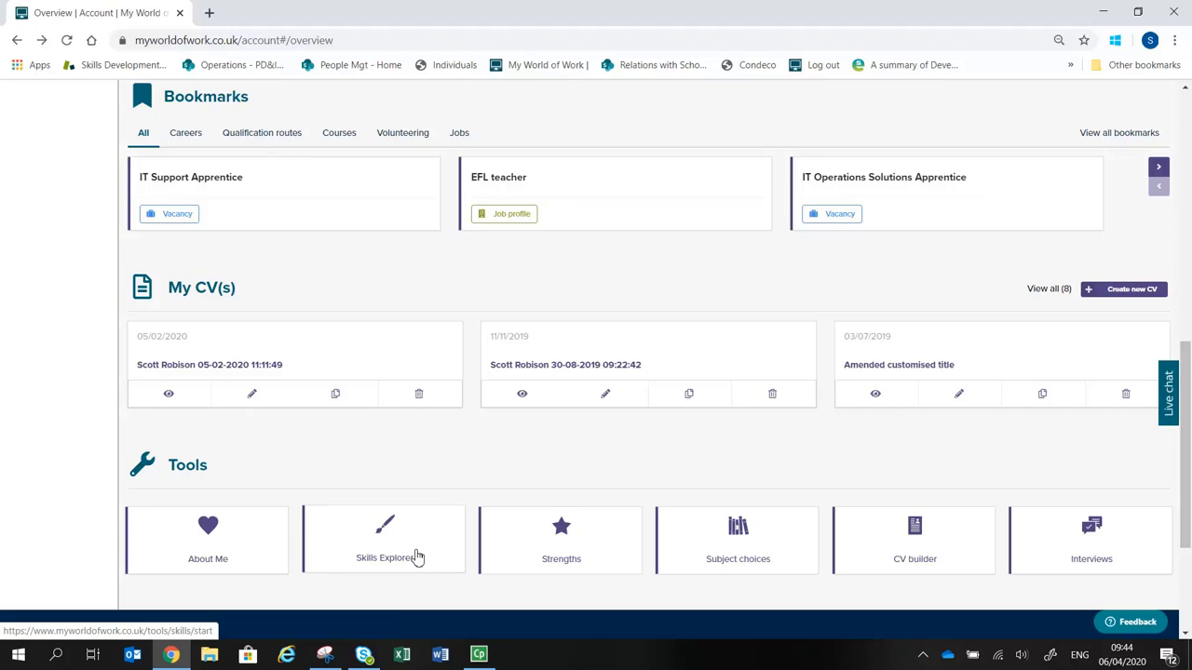
mouse_move(468, 545)
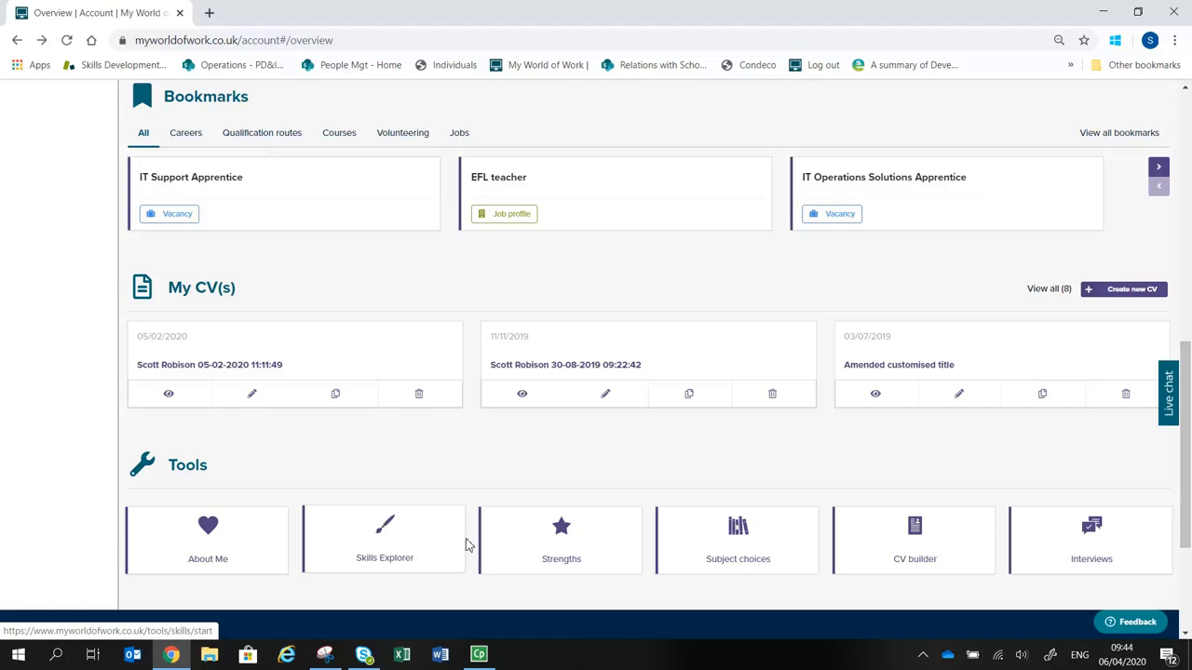
mouse_move(612, 547)
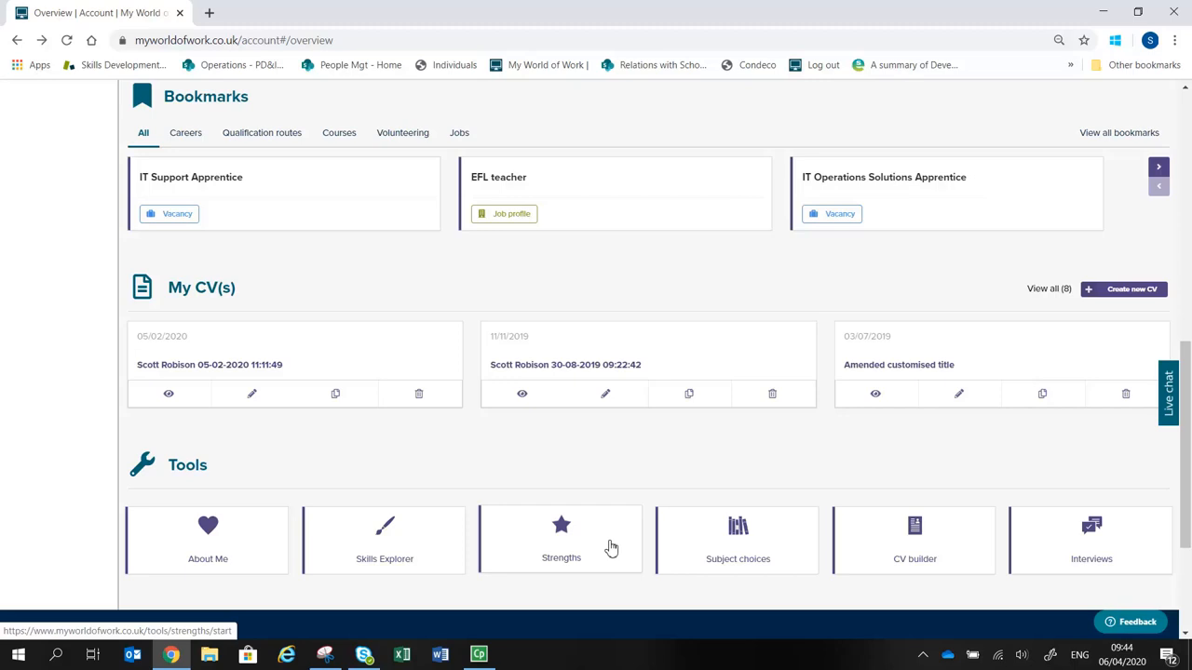
mouse_move(667, 542)
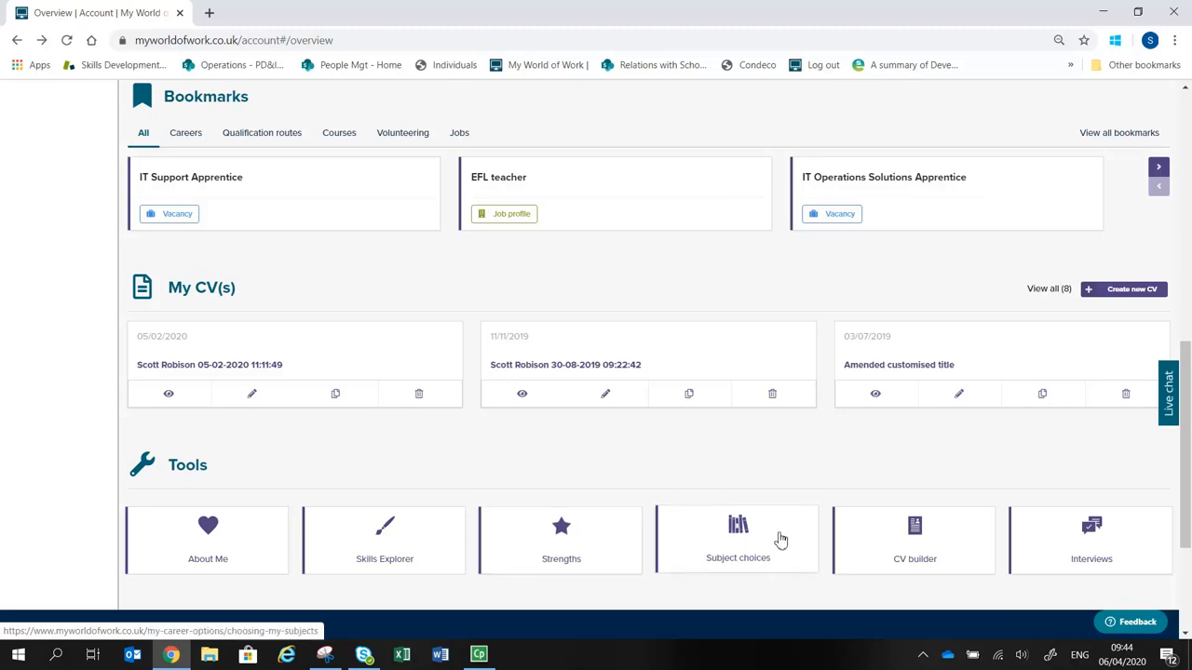
mouse_move(781, 540)
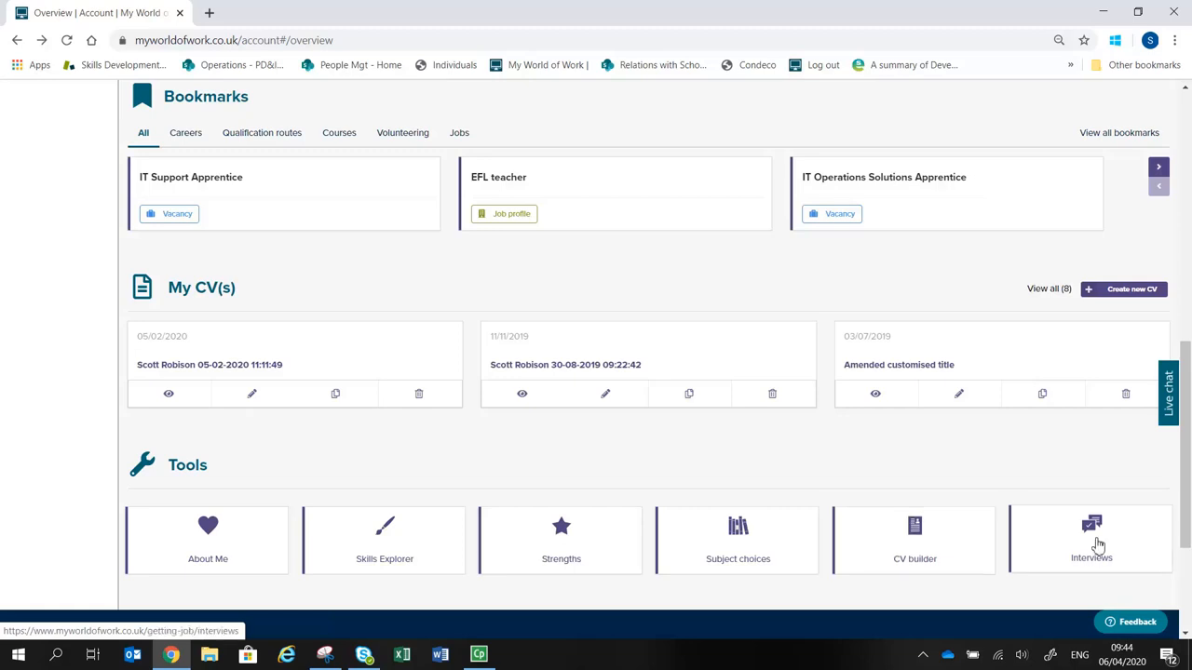
mouse_move(1126, 542)
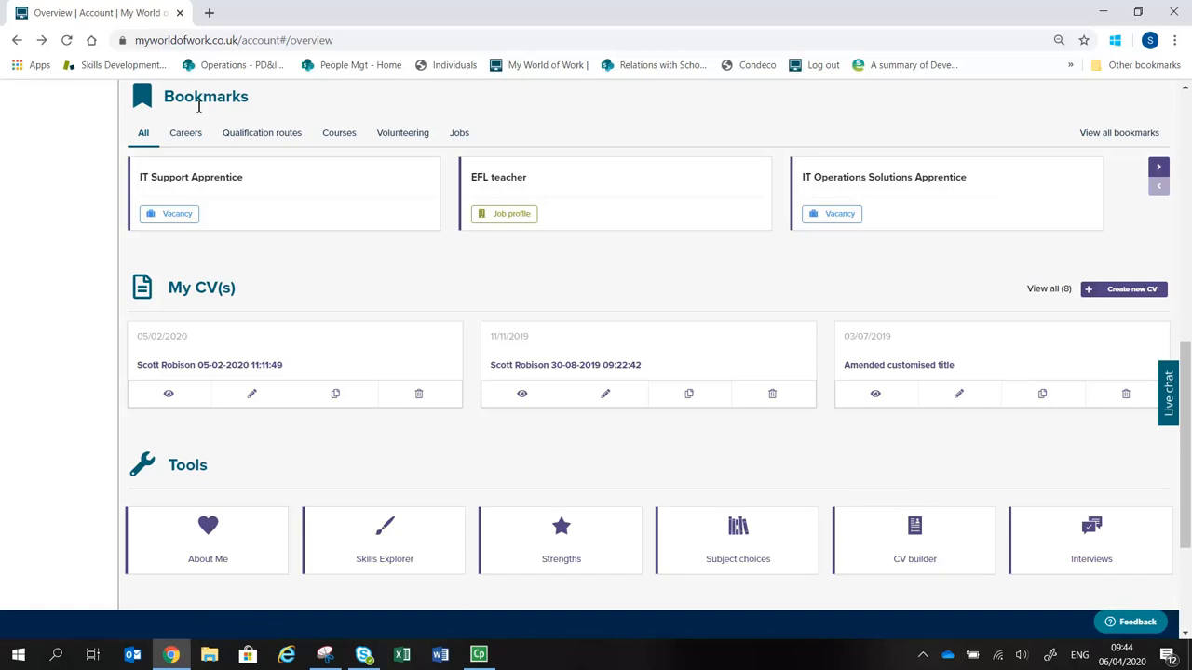
mouse_move(261, 124)
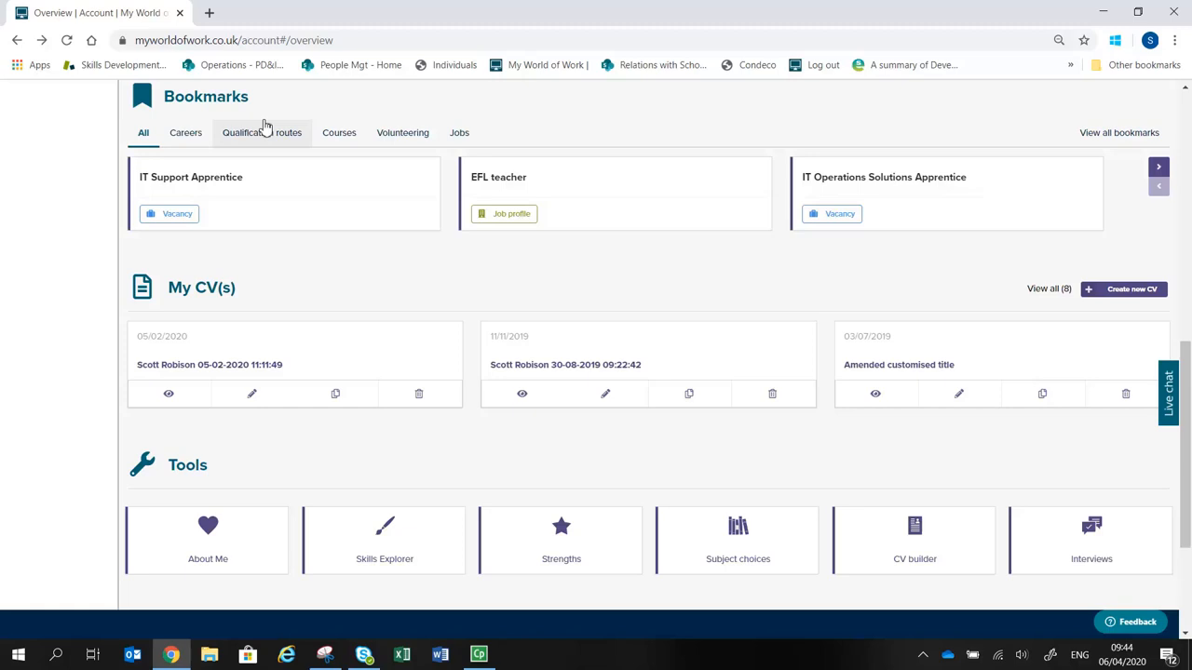
mouse_move(545, 142)
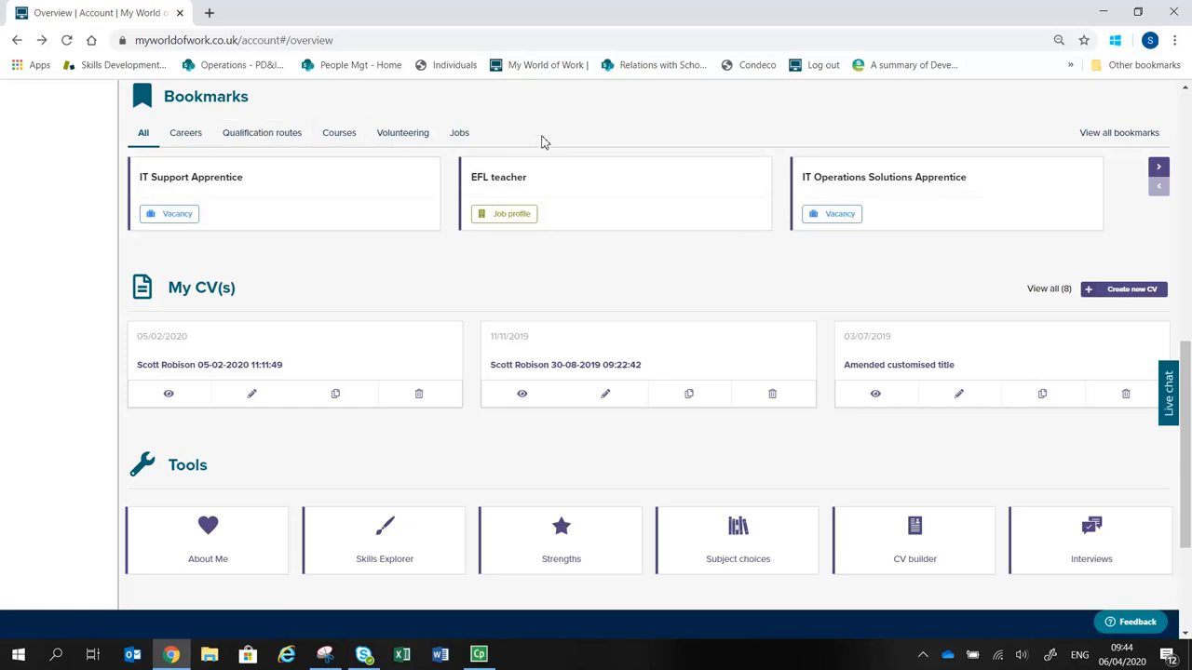
mouse_move(531, 150)
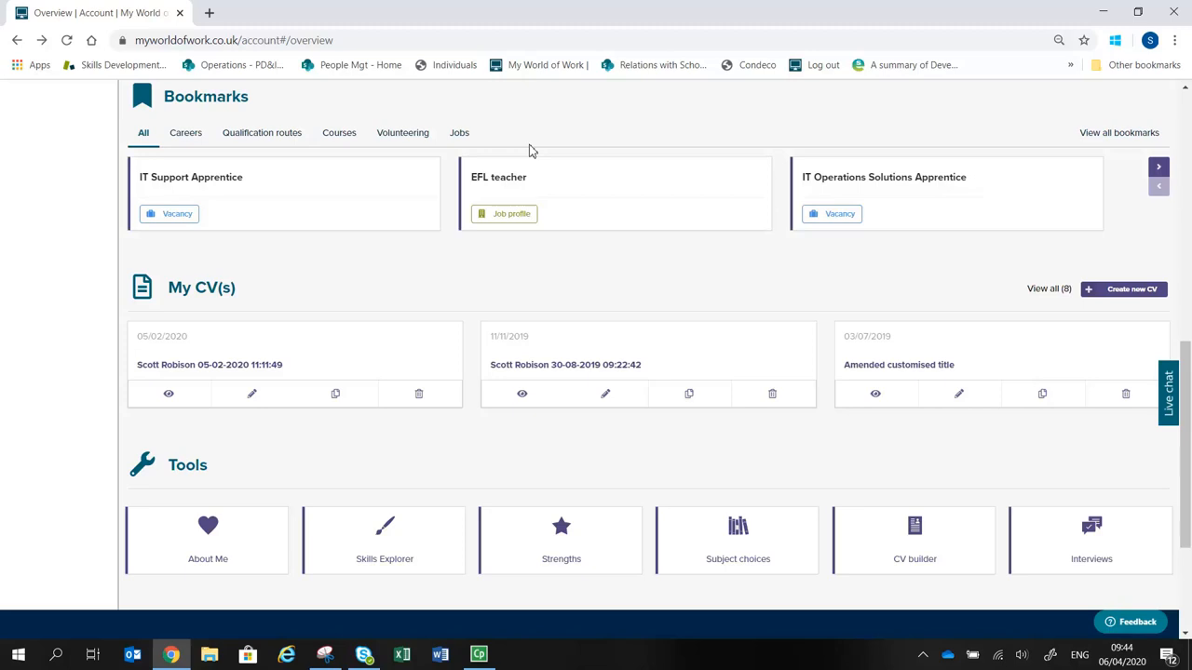
mouse_move(817, 215)
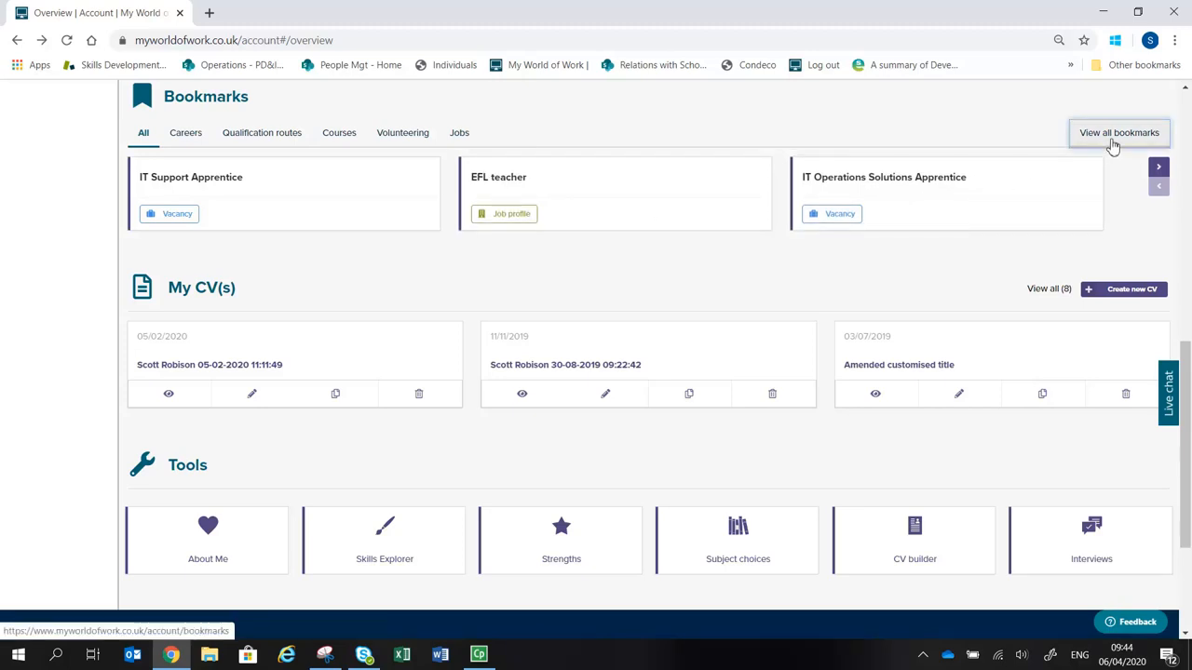
Step: Open 'View all bookmarks' and try the Sort by dropdown on the Bookmarks page
left_click(1118, 133)
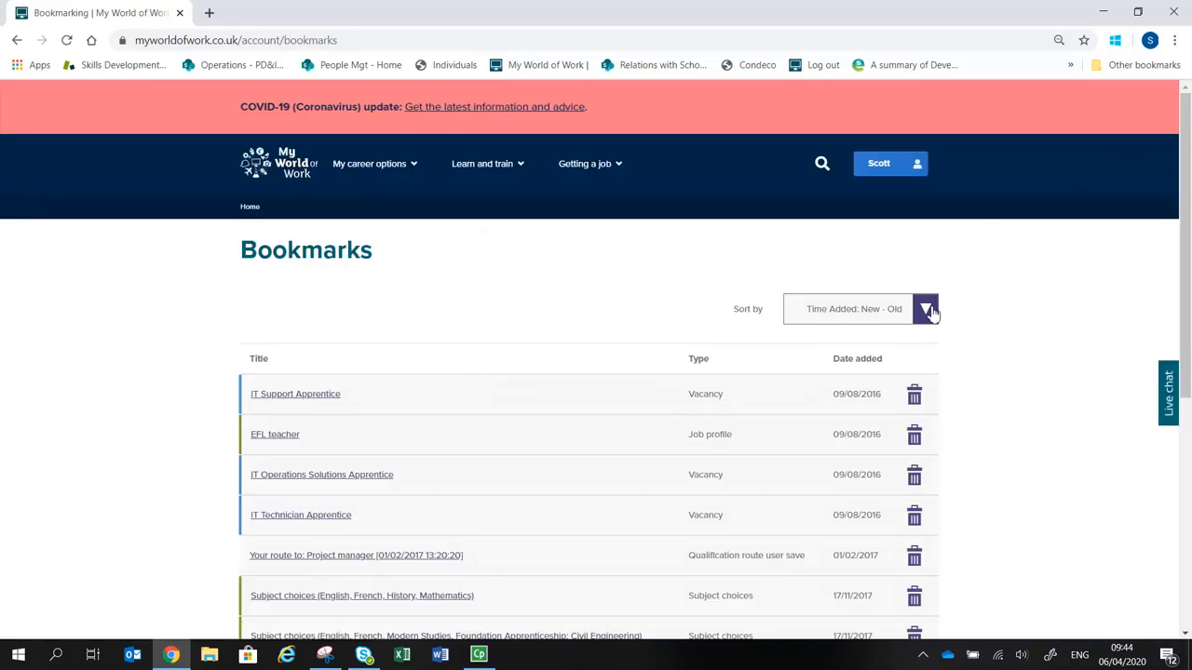
left_click(926, 308)
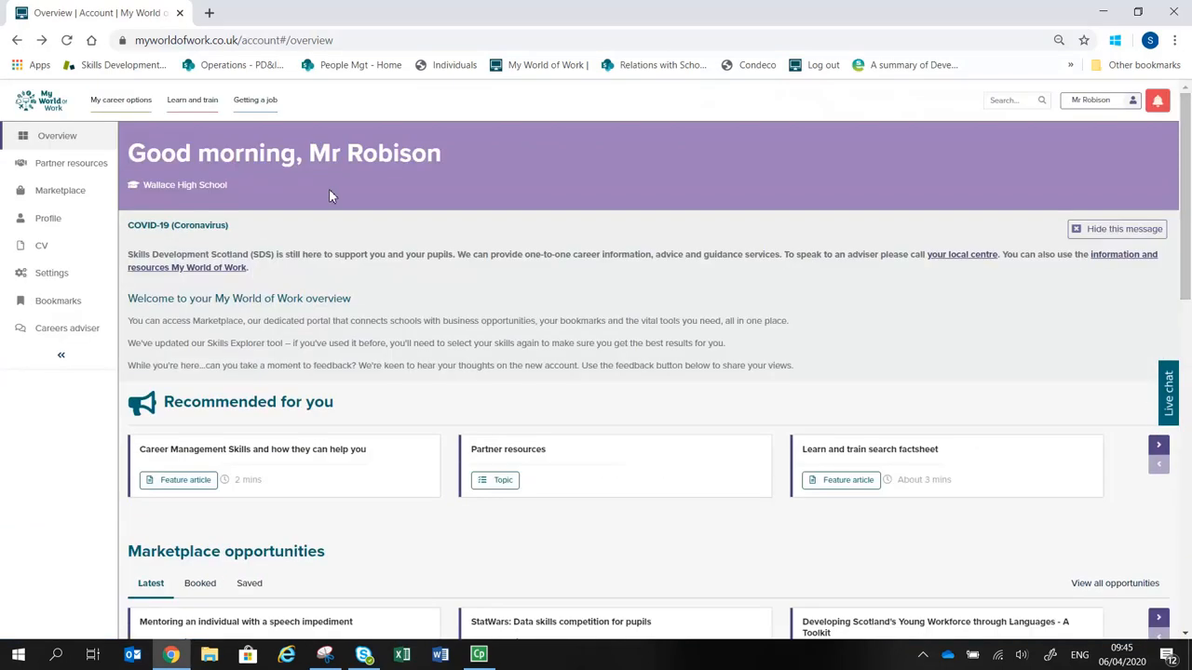
mouse_move(48, 218)
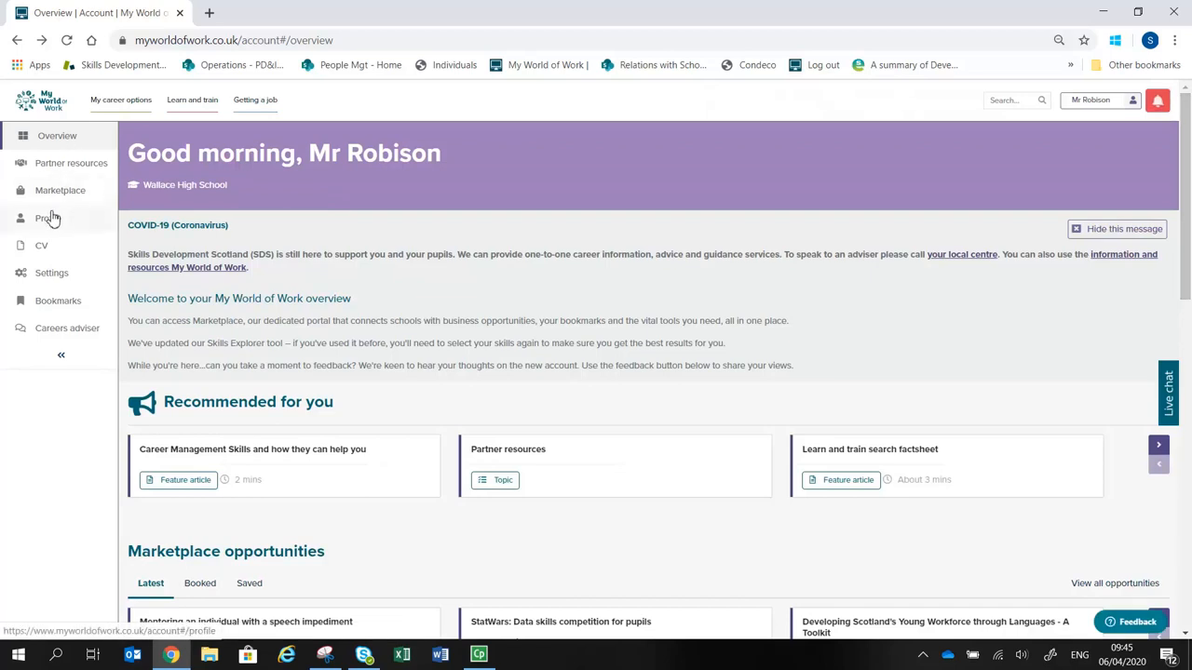
mouse_move(44, 218)
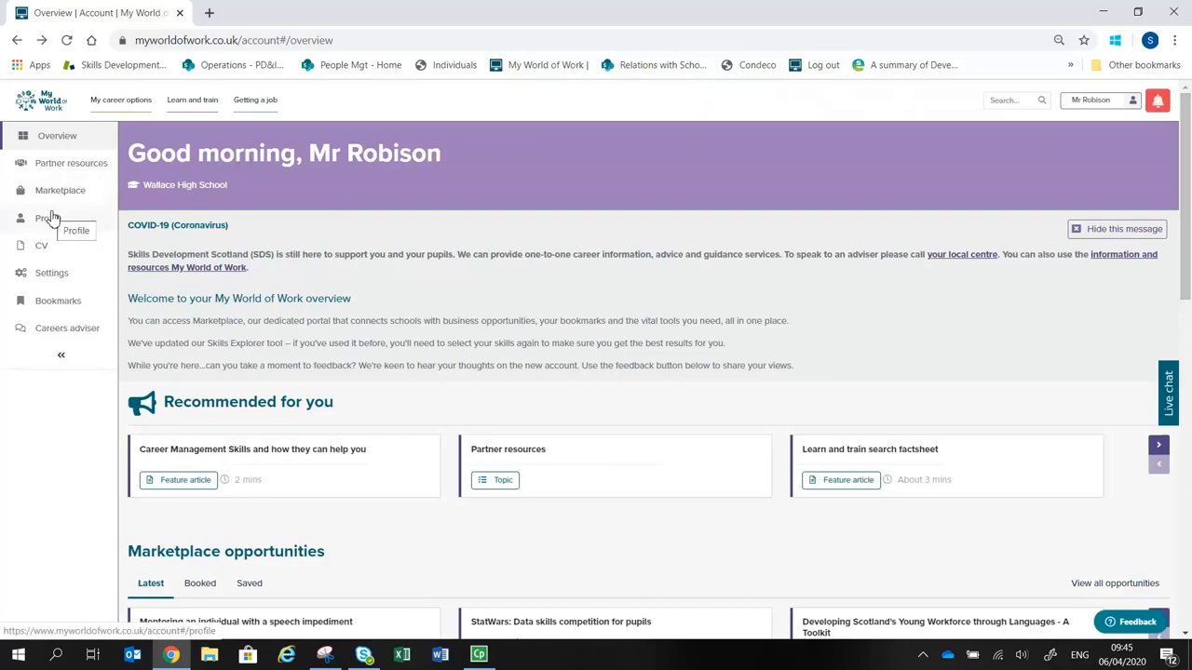
mouse_move(49, 218)
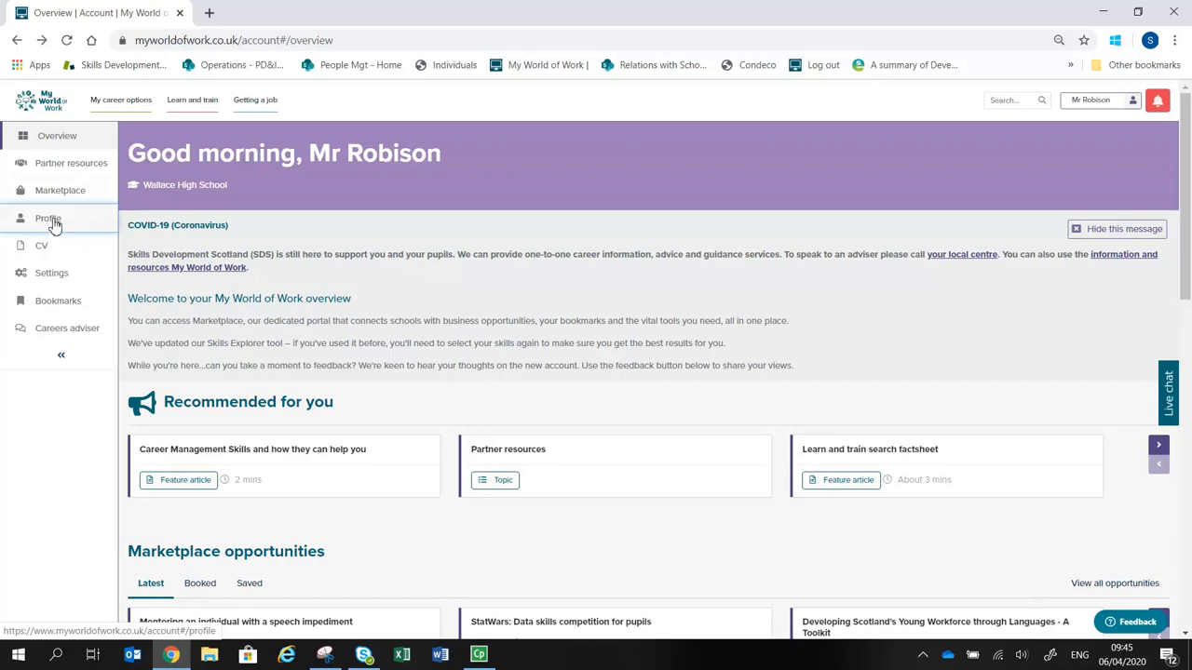
Step: Open Profile from the sidebar and scroll through the skills and strengths summaries
left_click(48, 218)
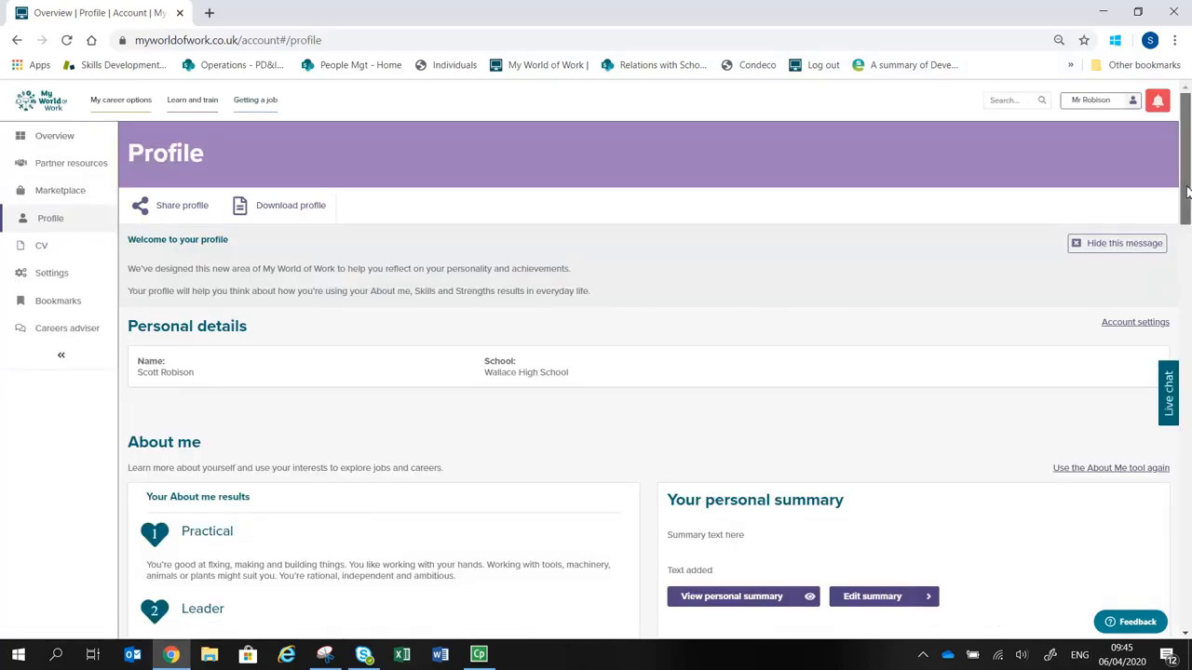
scroll("down", 3)
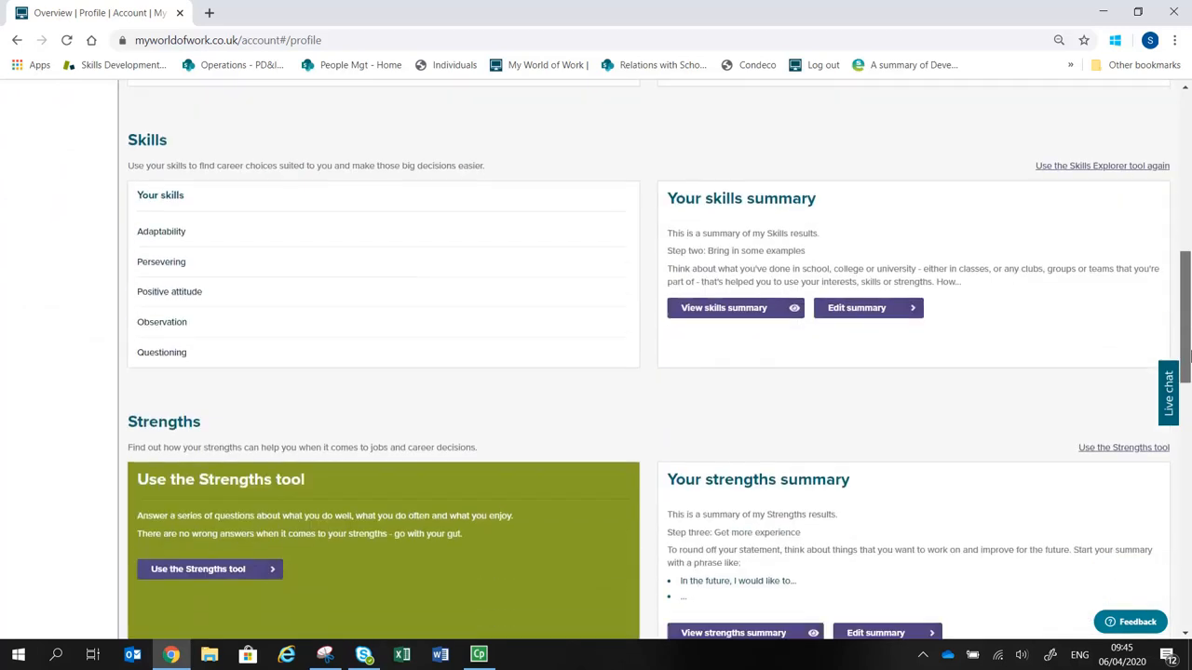
scroll("down", 3)
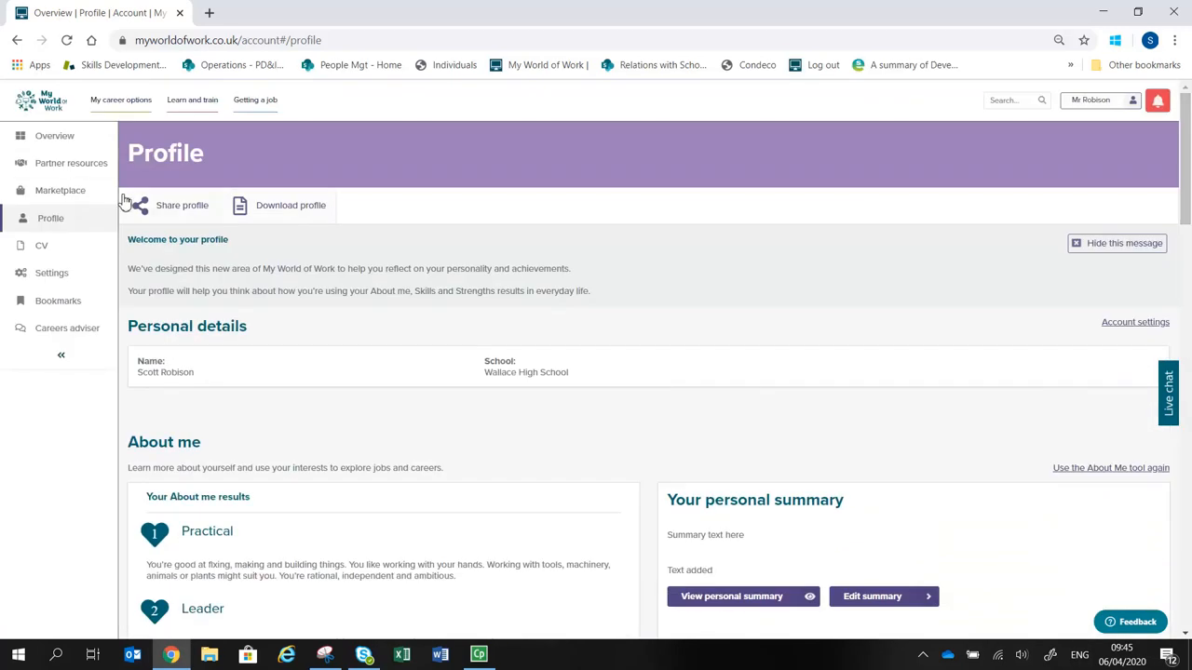
mouse_move(71, 163)
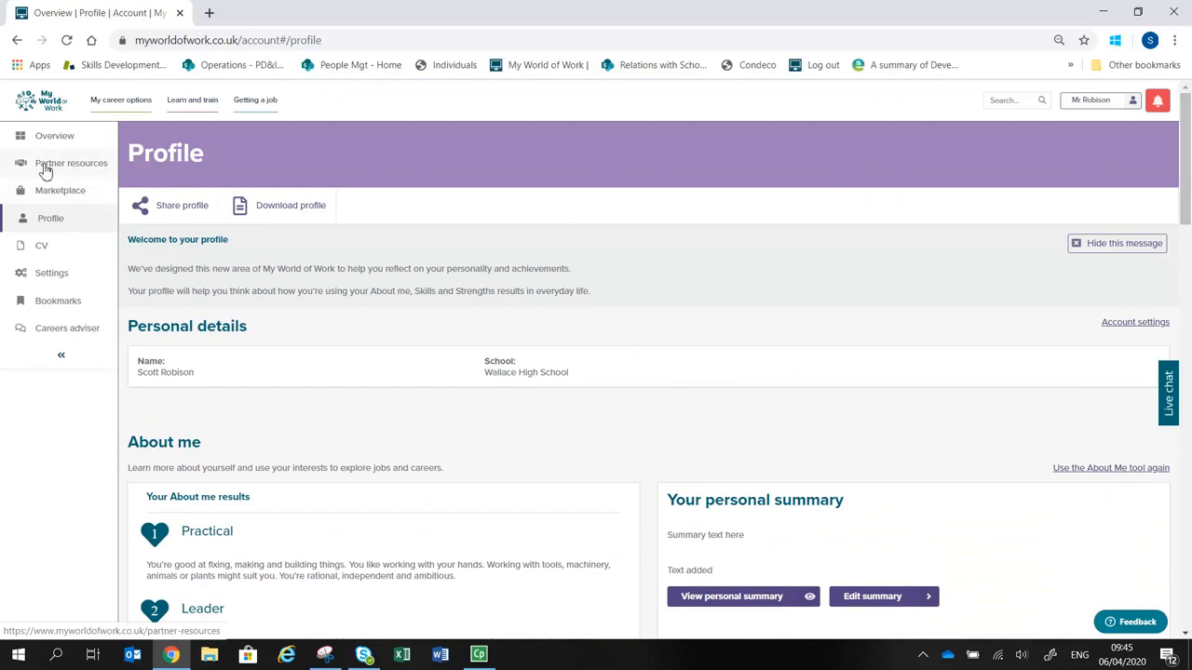
mouse_move(84, 172)
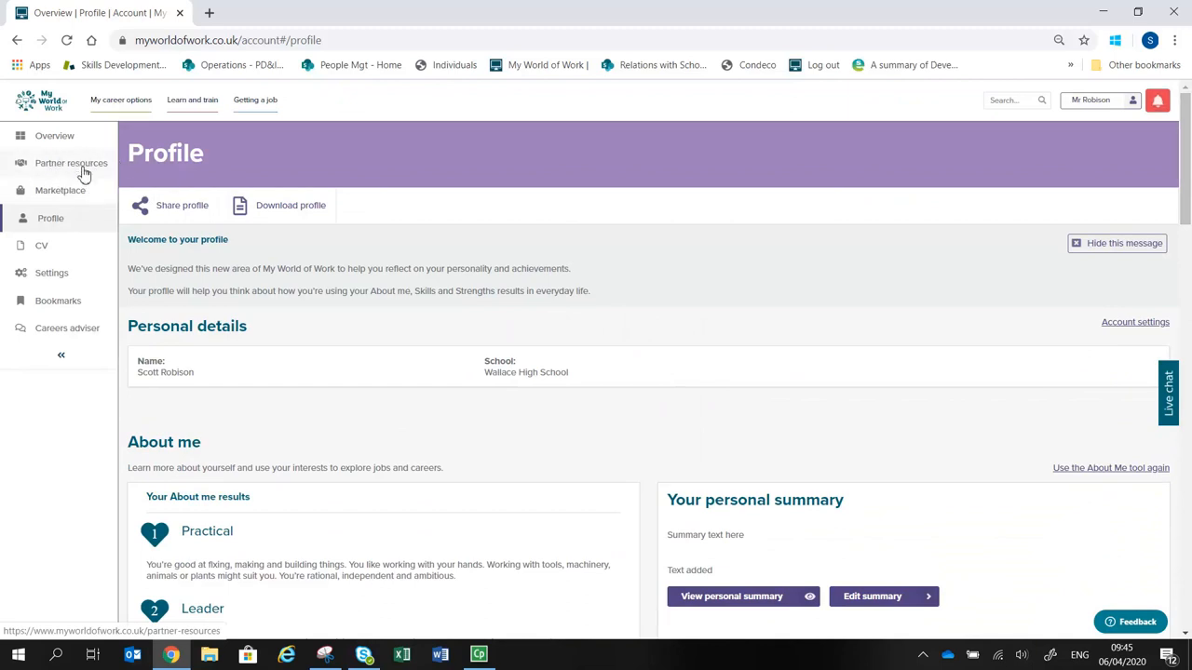
mouse_move(71, 163)
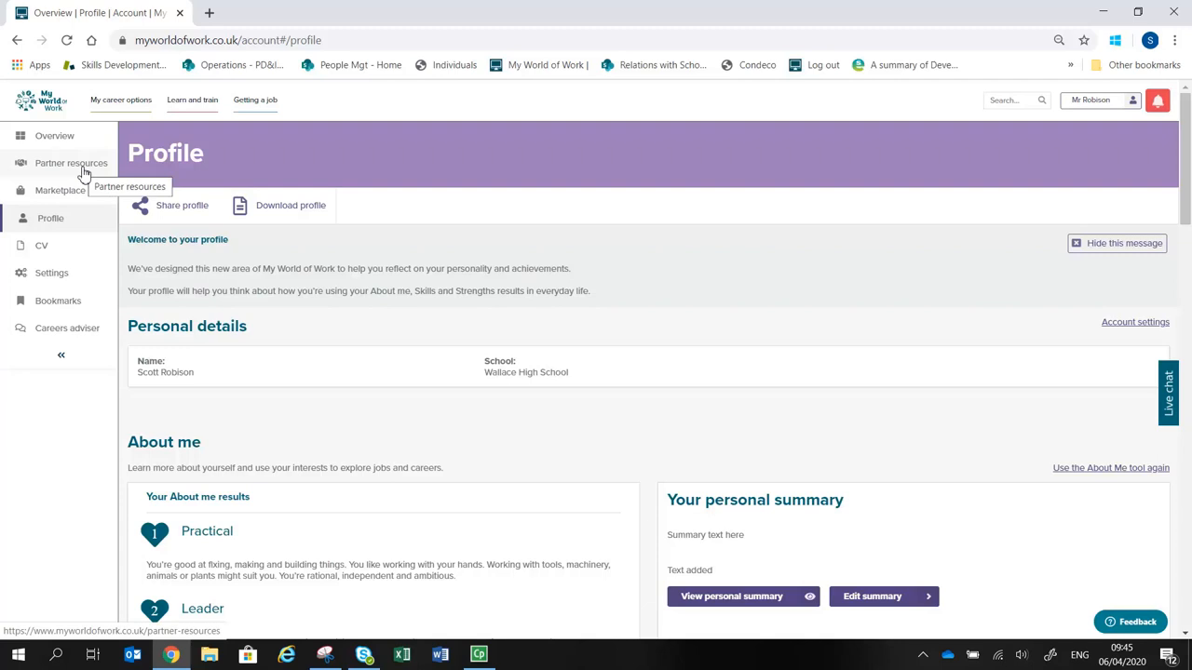
Step: Browse the Partner resources lesson plans, then open the Careers adviser centres page
left_click(71, 162)
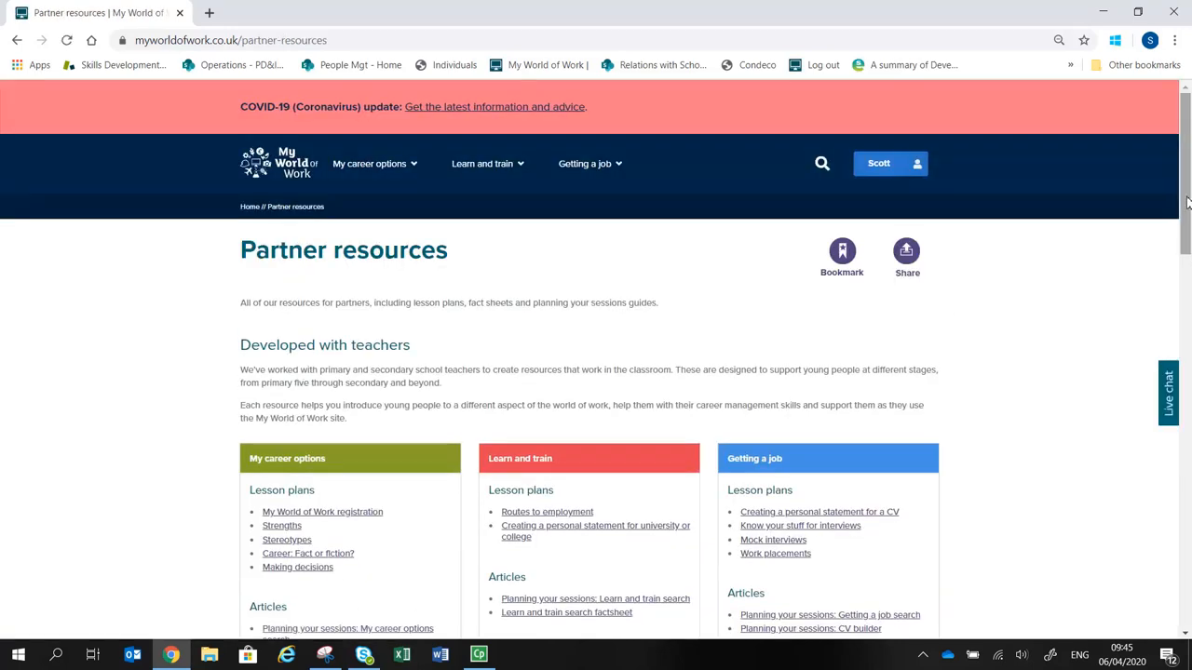
scroll("down", 3)
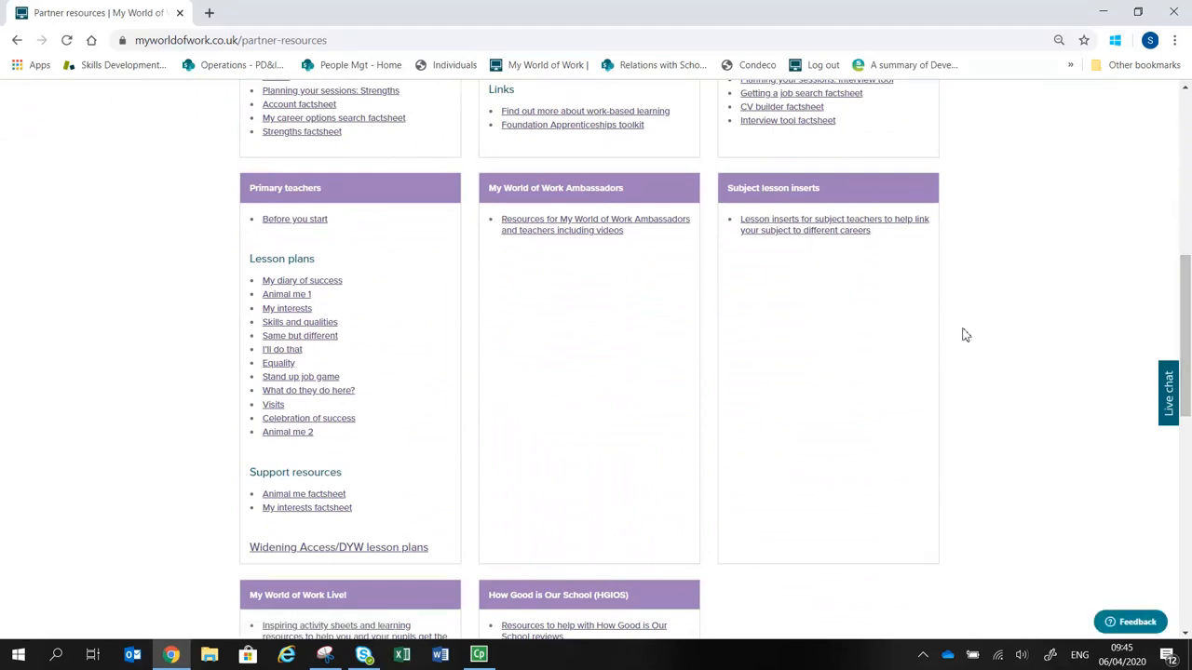
mouse_move(1031, 321)
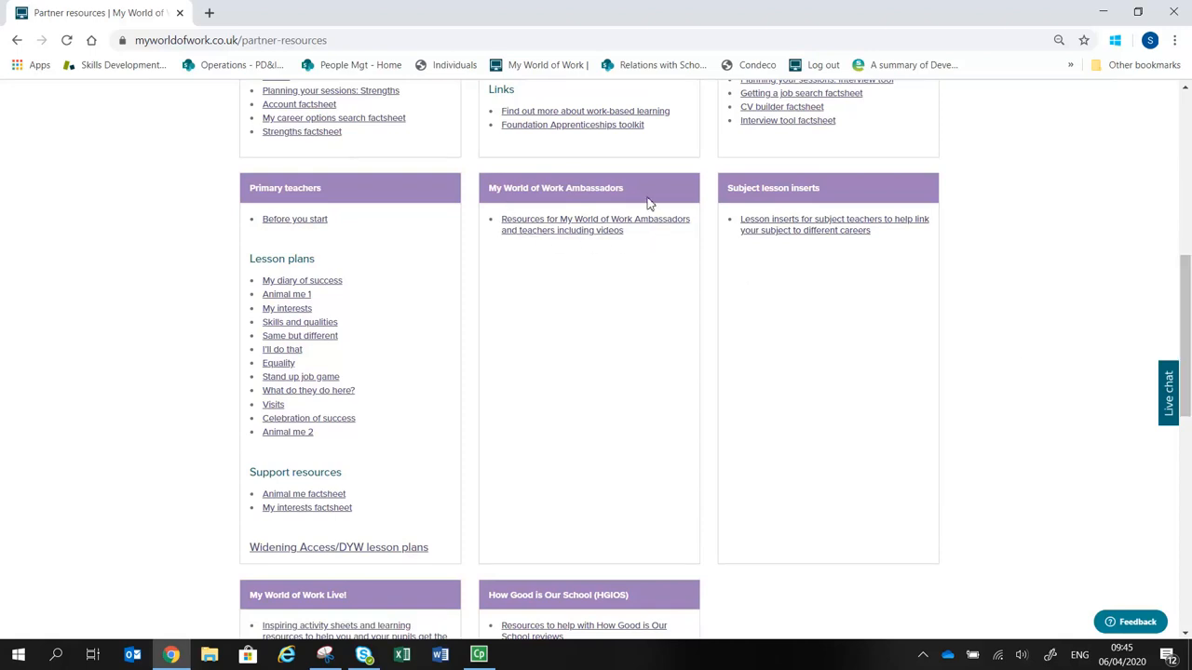
mouse_move(543, 225)
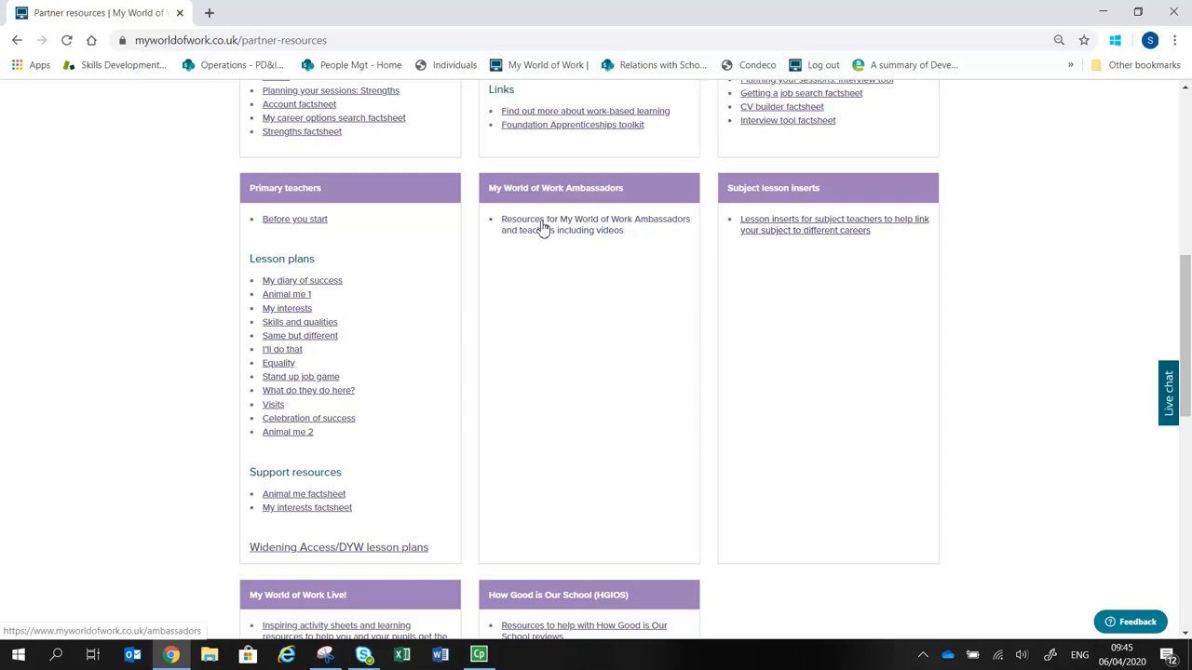
left_click(595, 225)
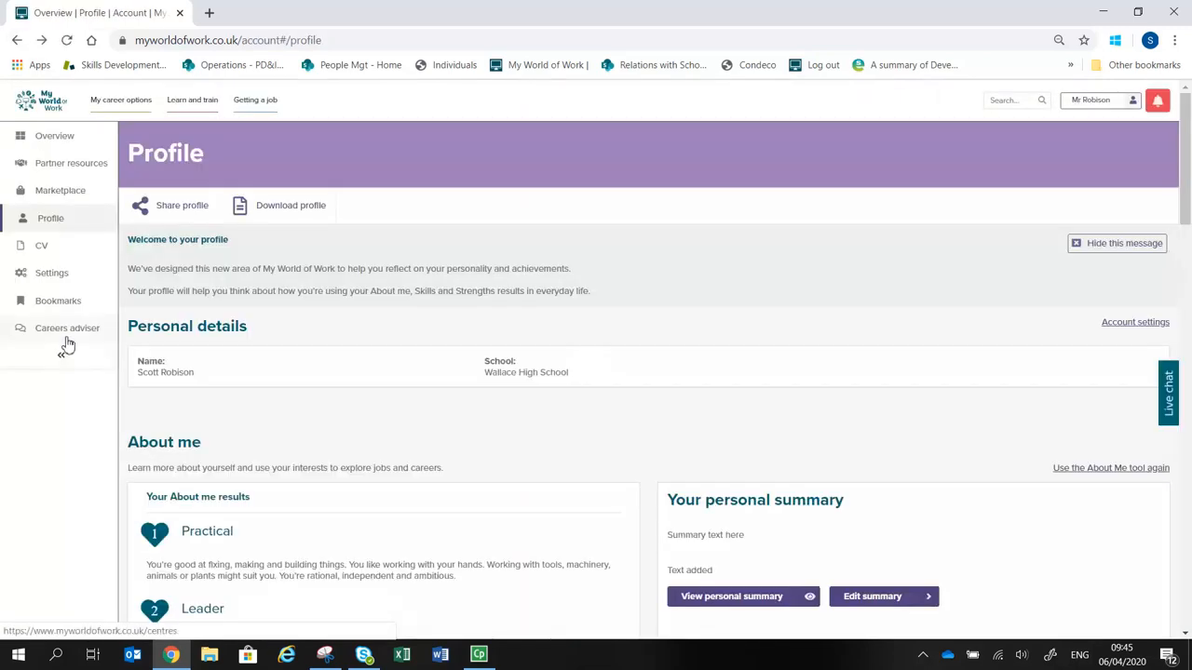
mouse_move(67, 328)
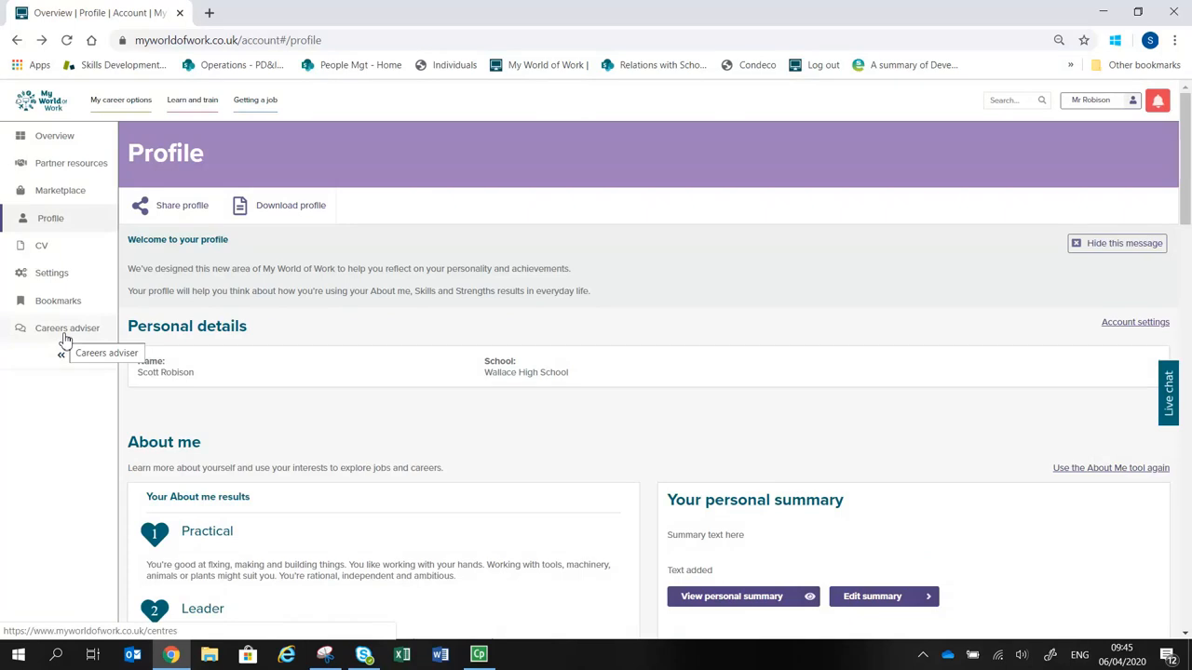
left_click(67, 327)
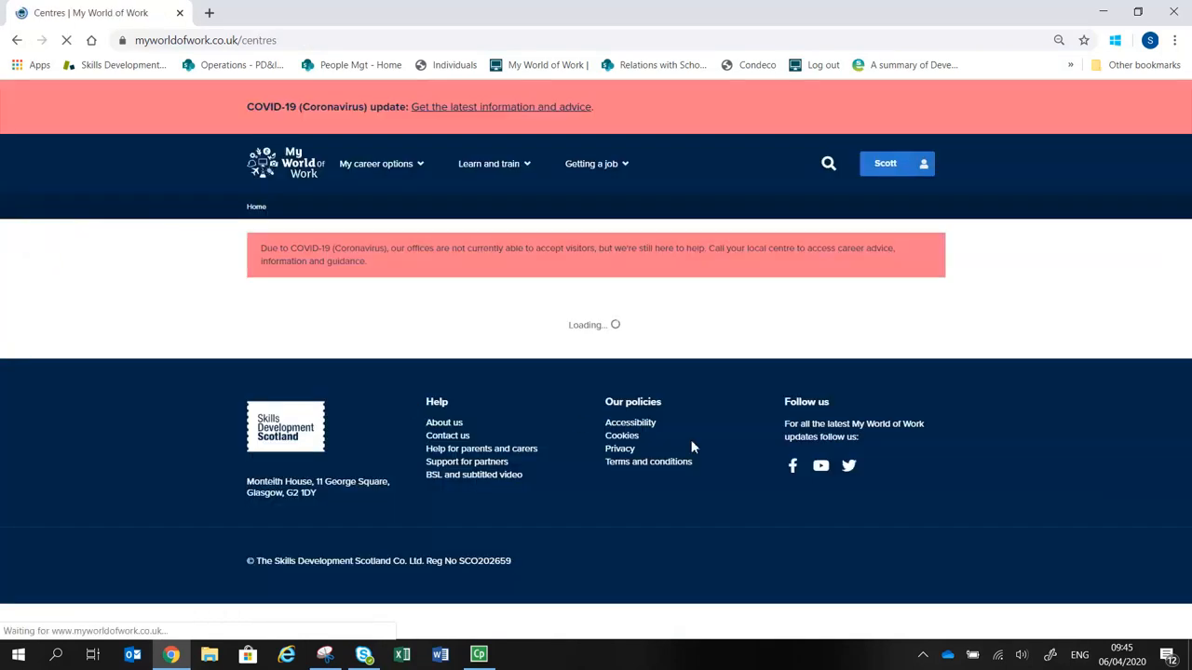